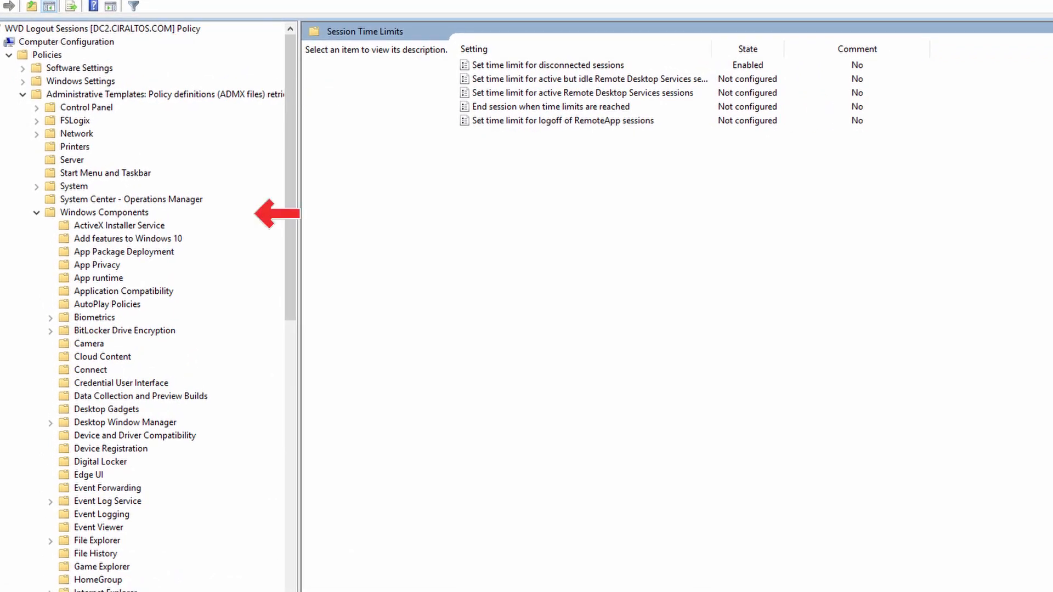
Locate Function App in the All services sidebar and go to its service page.
scroll("down", 3)
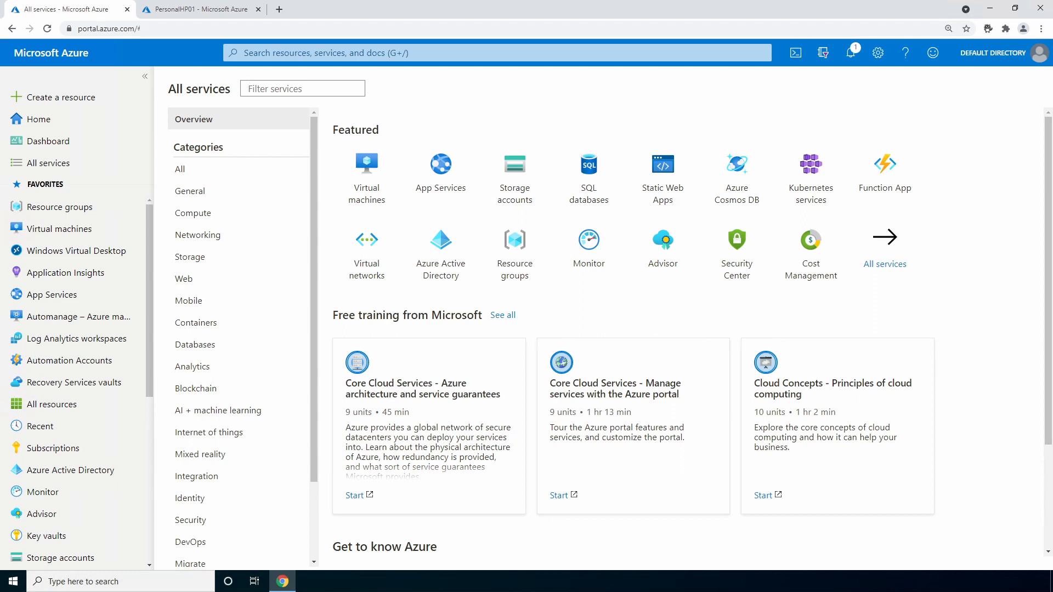
scroll("down", 3)
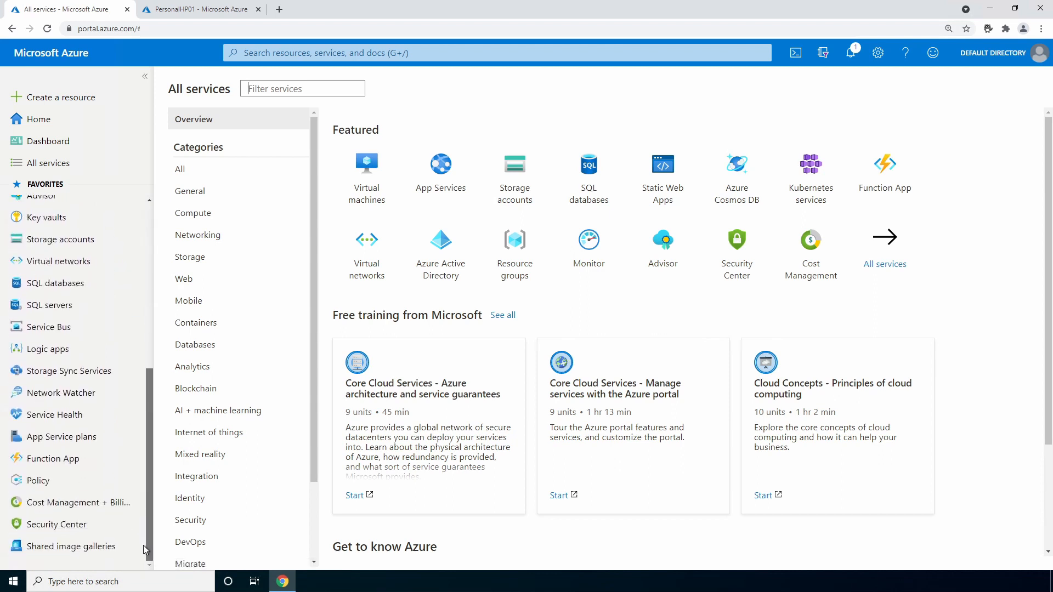
left_click(51, 459)
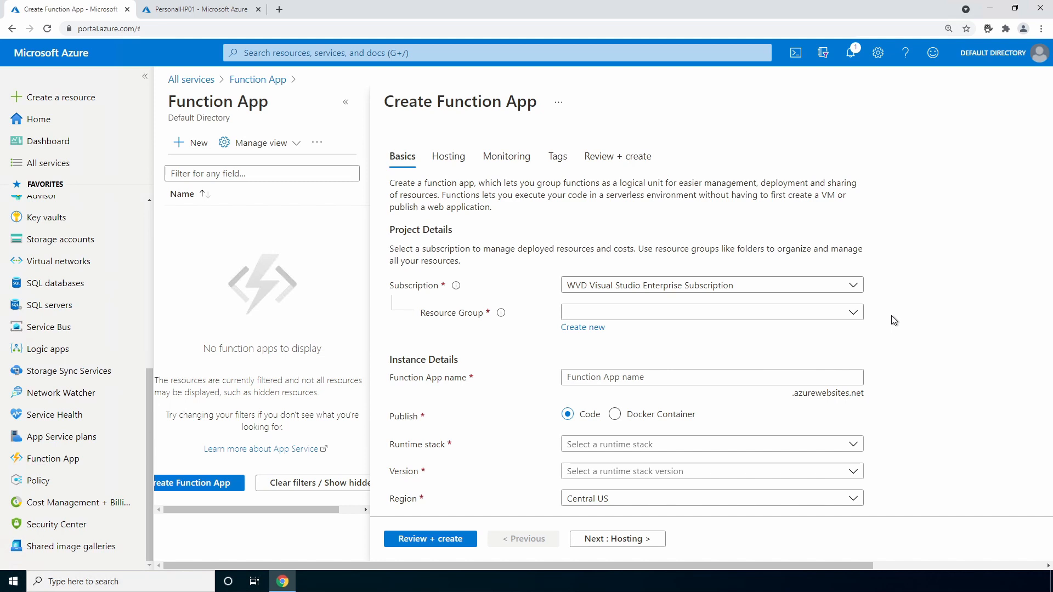
mouse_move(1043, 294)
type("AutoStopPersonalRG01")
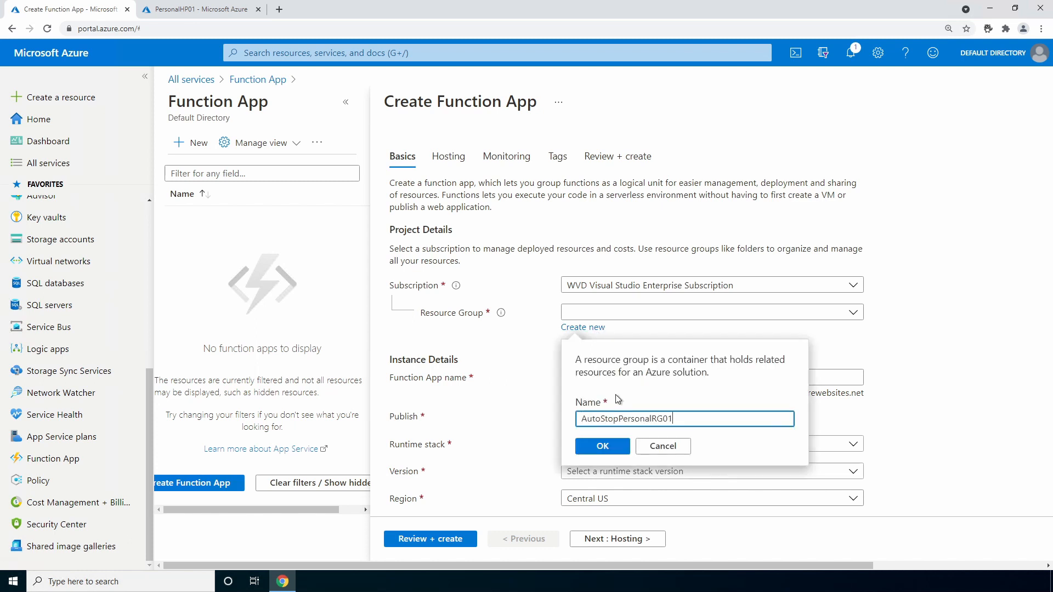
Use new resource group AutoStopPersonalRG01 and name the app AutoStopPersonal01.
left_click(601, 446)
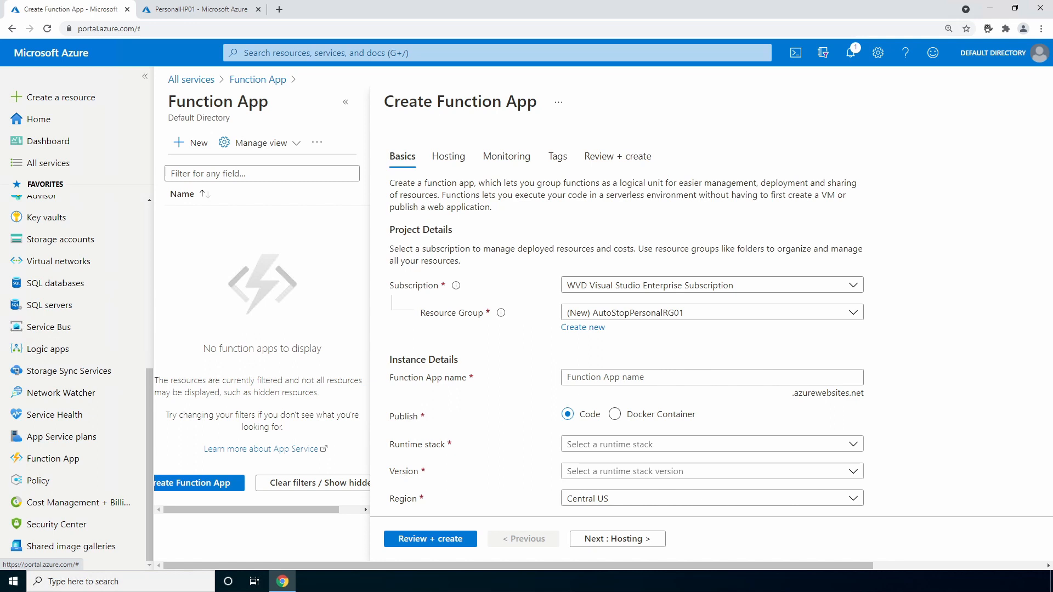
type("AutoStopPersonal01")
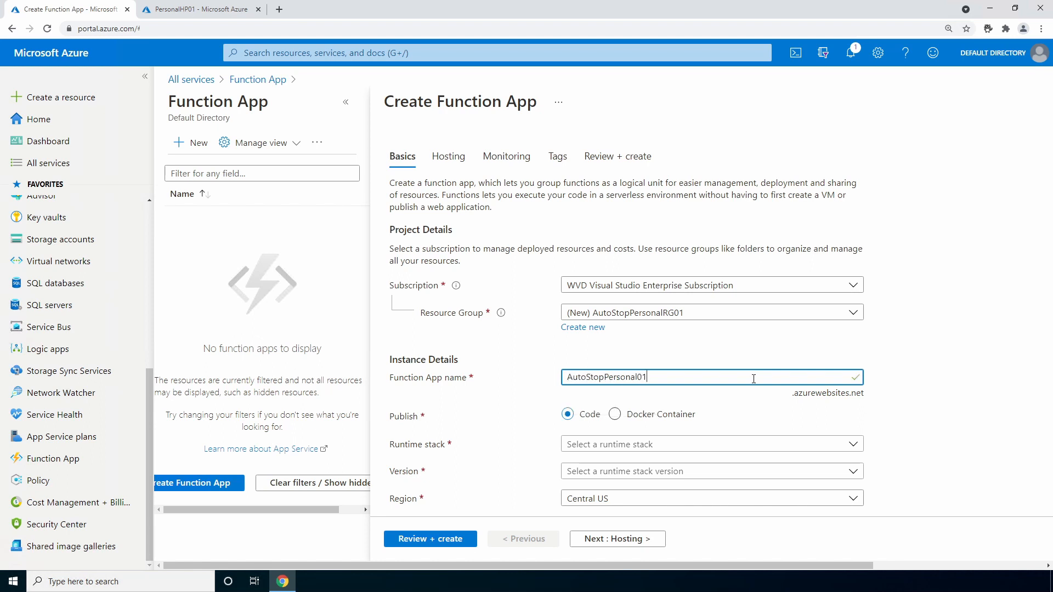
mouse_move(823, 445)
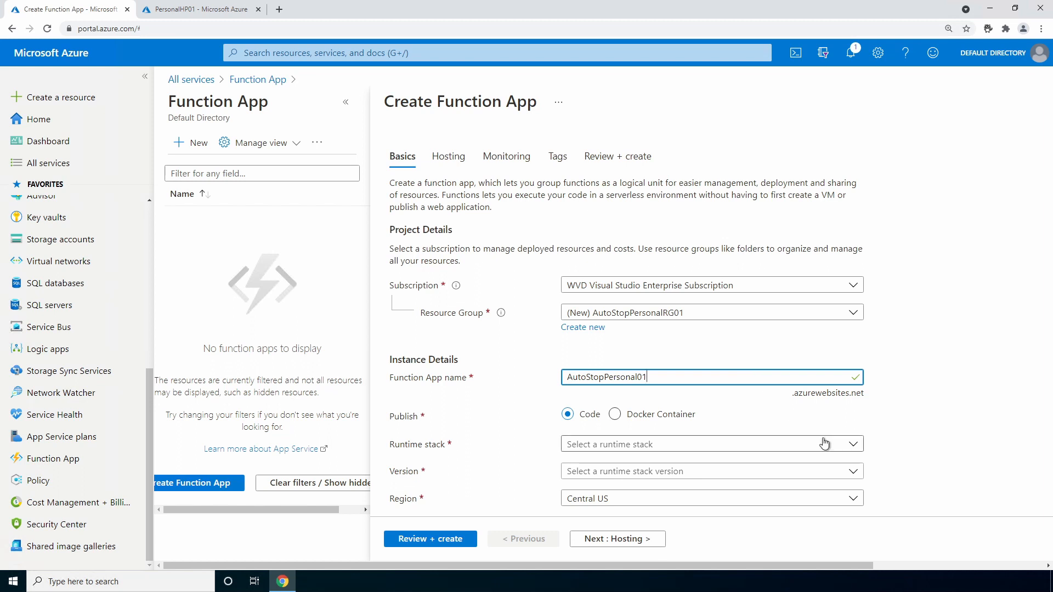
Choose PowerShell Core as the runtime stack and proceed to Review + create.
left_click(711, 445)
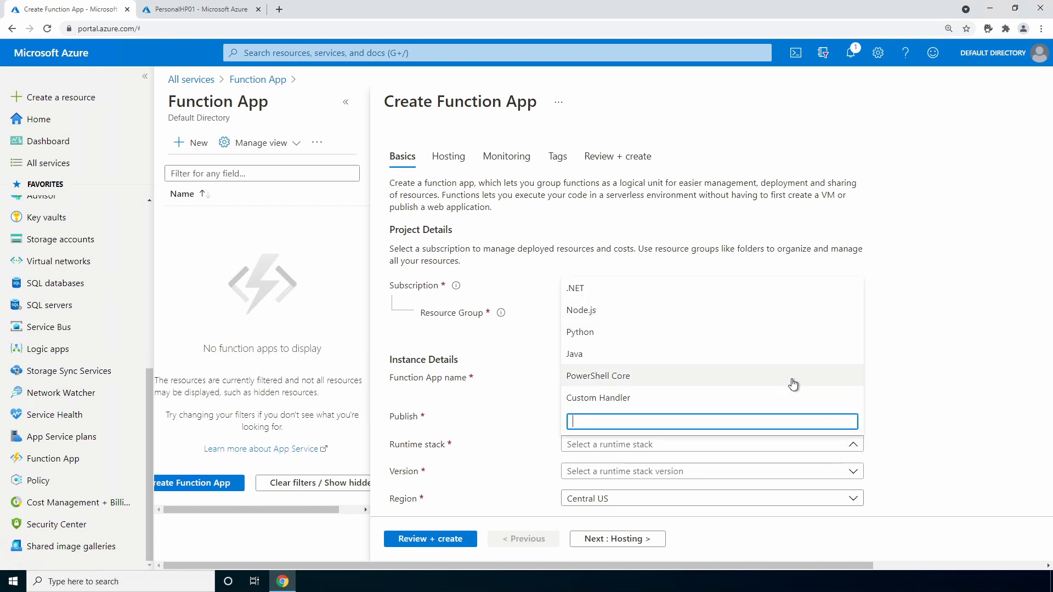
left_click(597, 375)
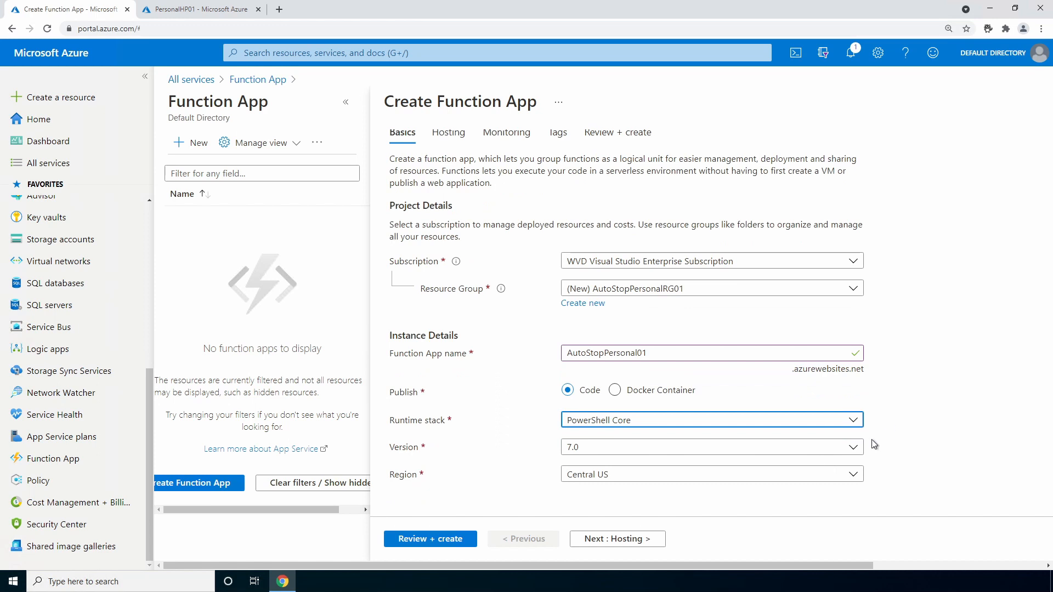
mouse_move(647, 538)
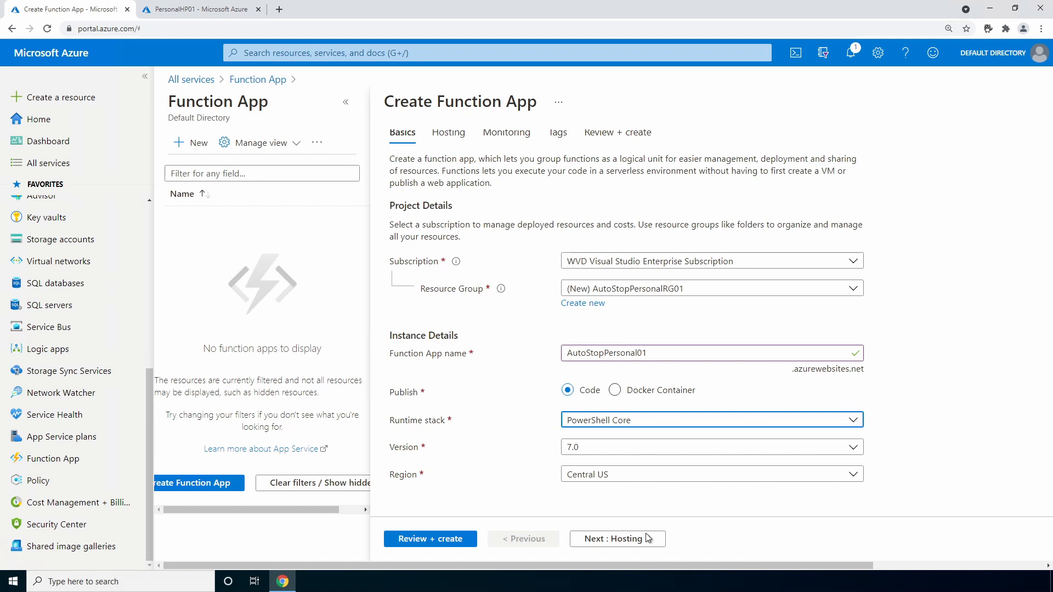
left_click(430, 538)
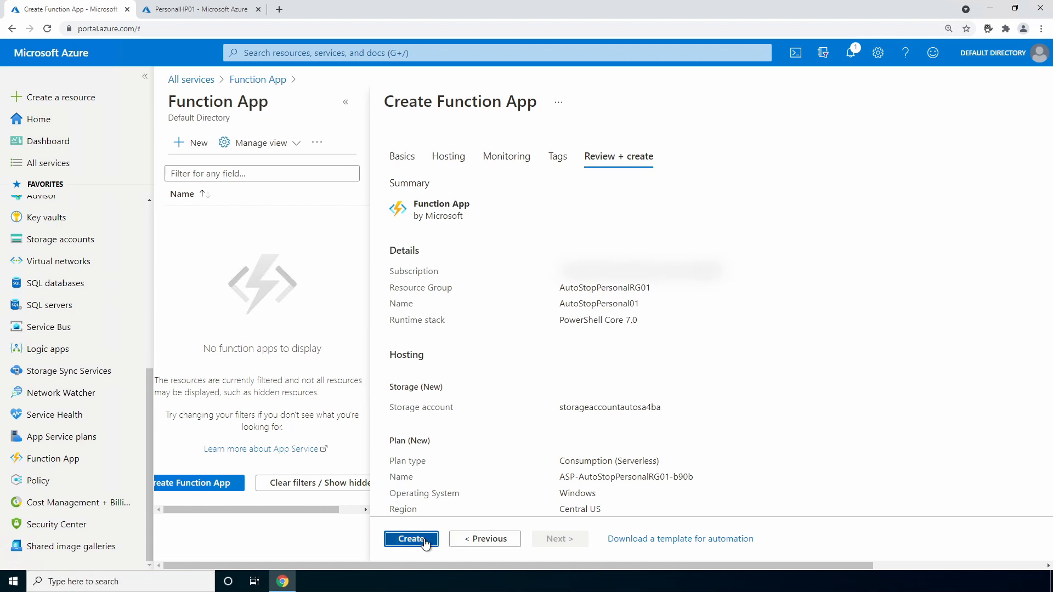
Create the AutoStopPersonal01 function app and go to the deployed resource.
left_click(410, 538)
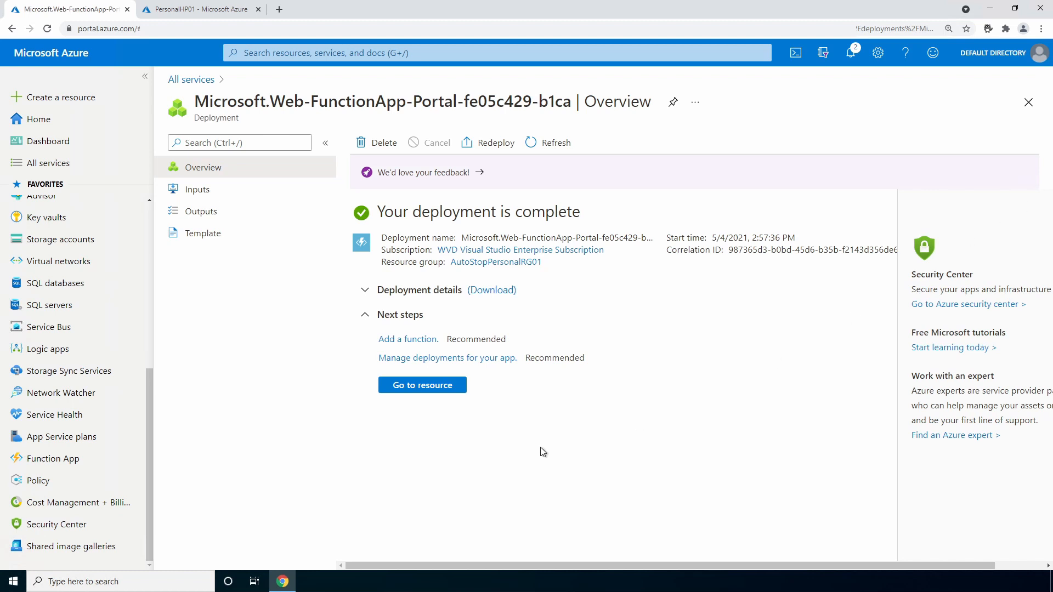
left_click(421, 385)
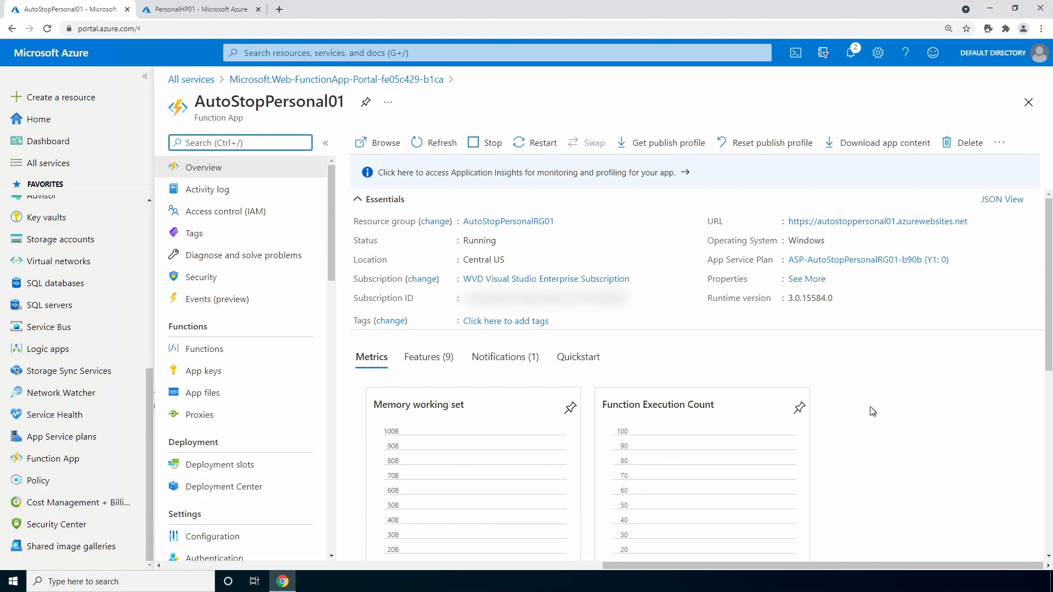
mouse_move(208, 398)
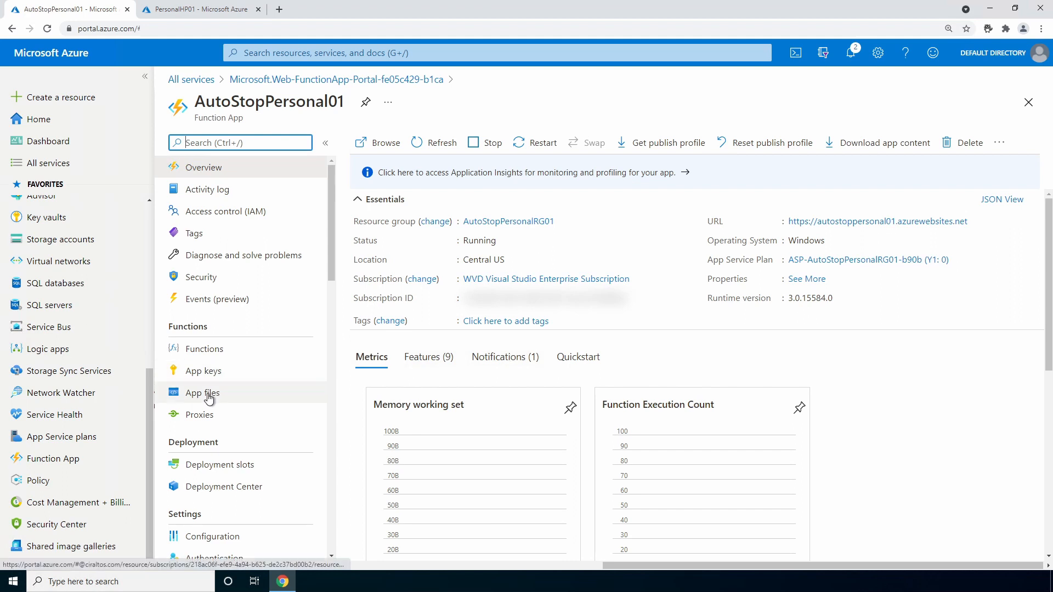
In App files, uncomment 'Az' = '5.*' in requirements.psd1 and save it.
left_click(202, 392)
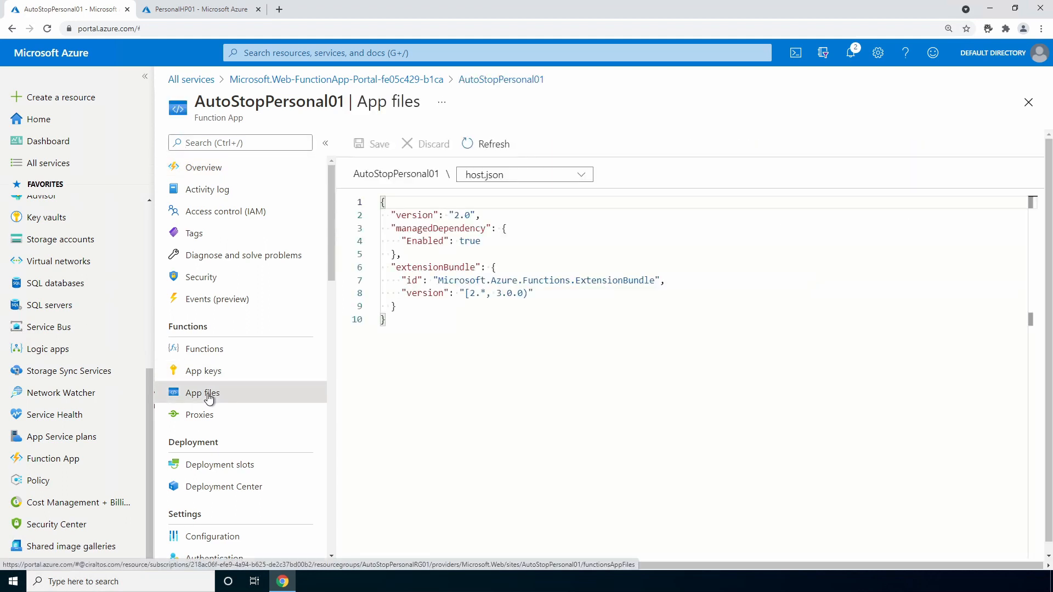
mouse_move(314, 351)
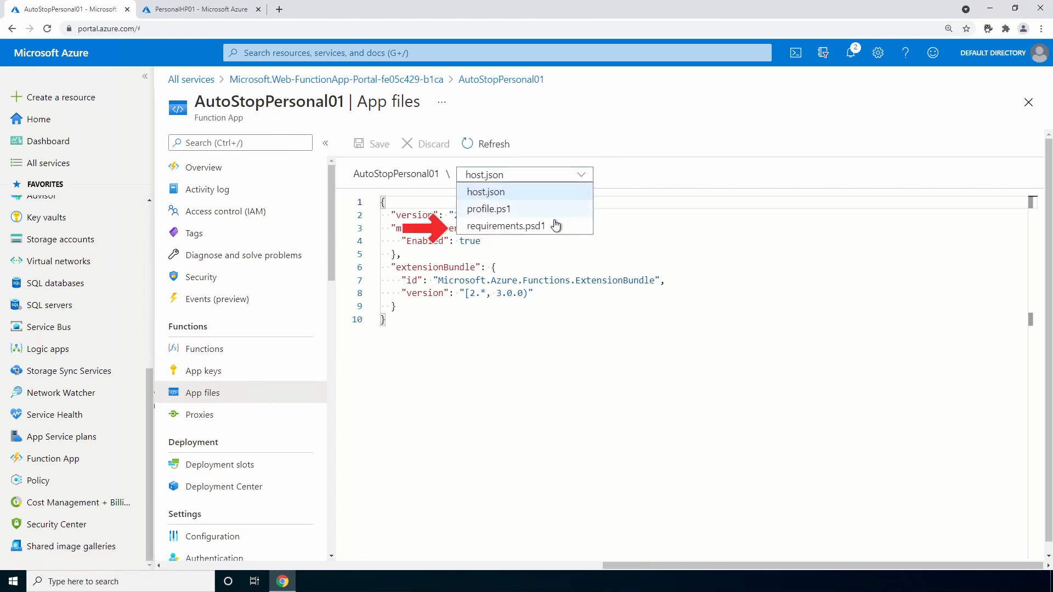
left_click(507, 226)
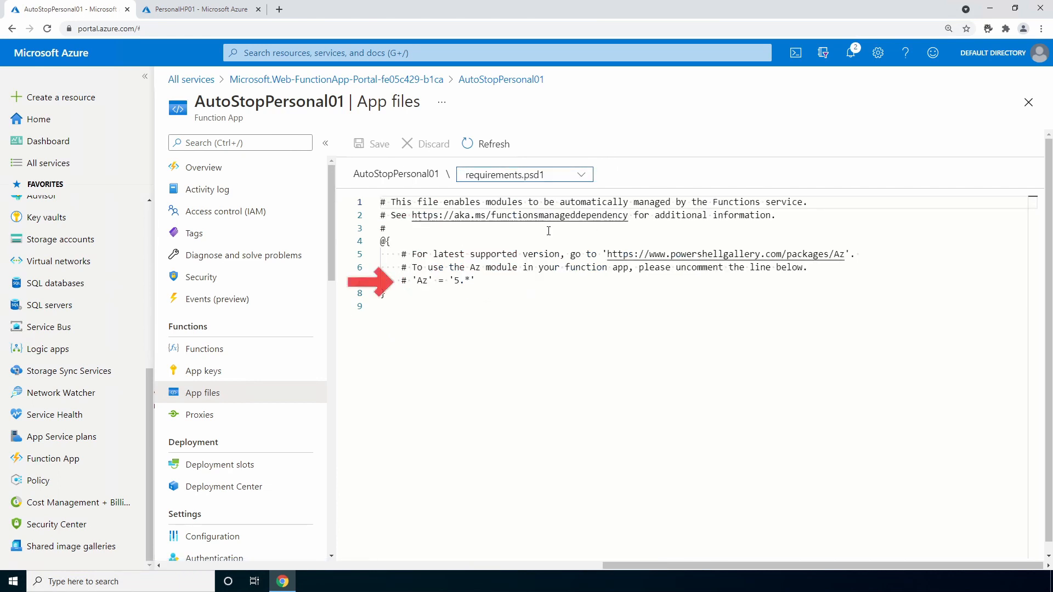
left_click(415, 280)
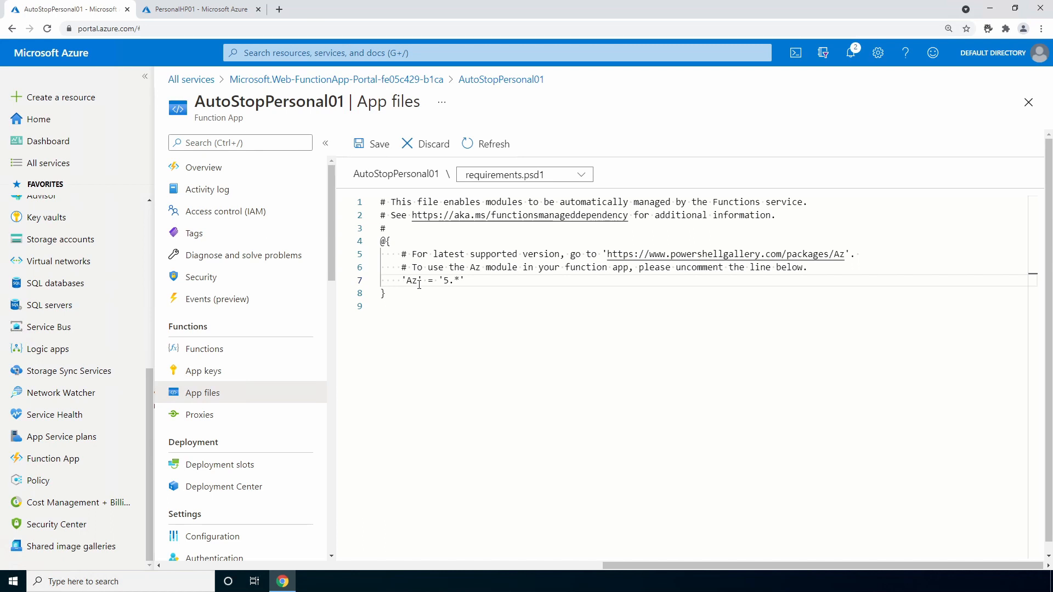
left_click(372, 144)
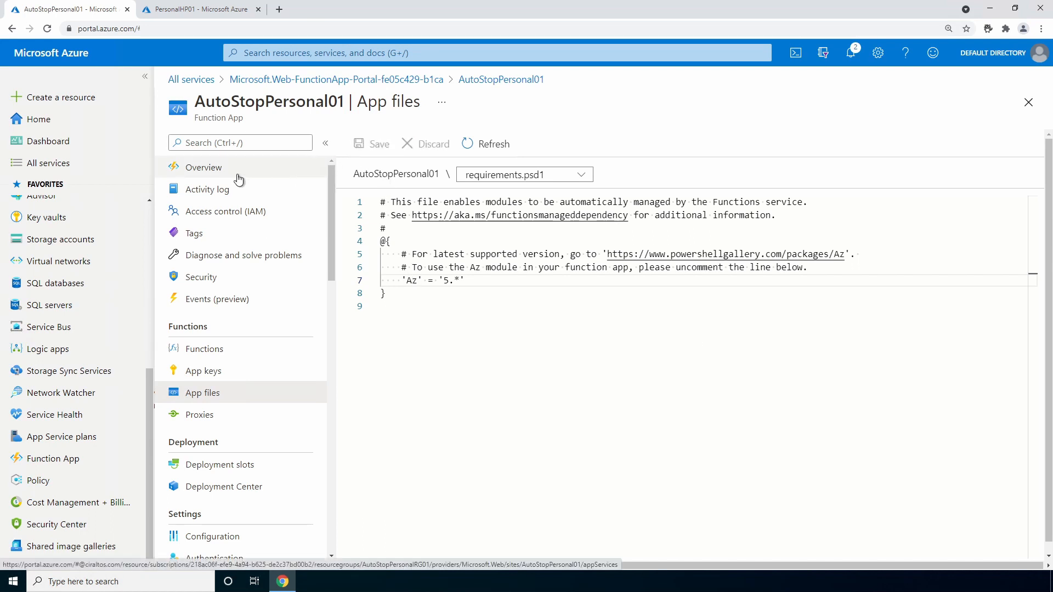
From Overview, restart AutoStopPersonal01 and confirm with Yes.
left_click(203, 166)
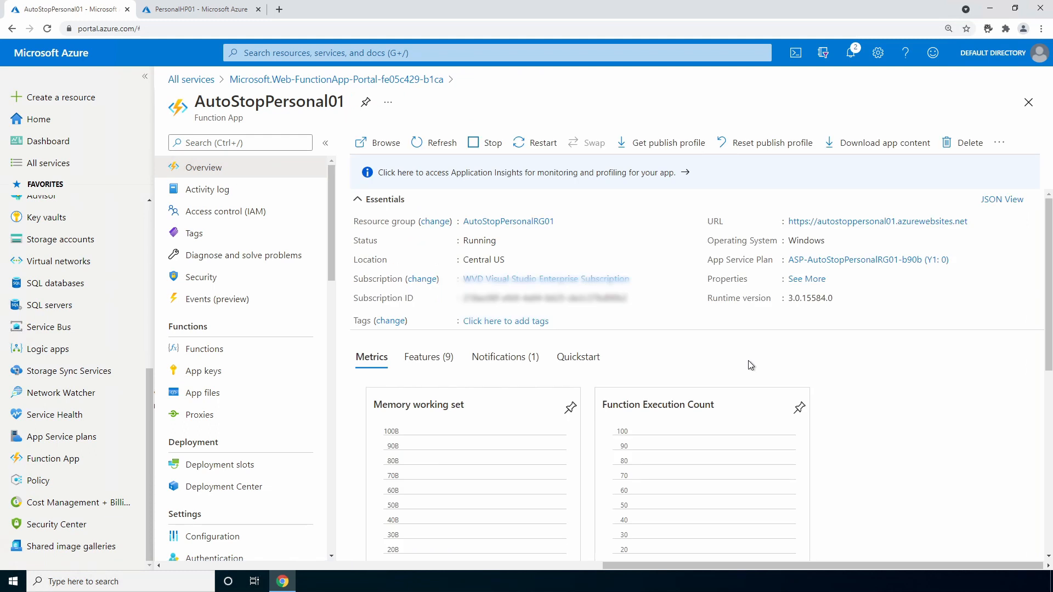
mouse_move(553, 172)
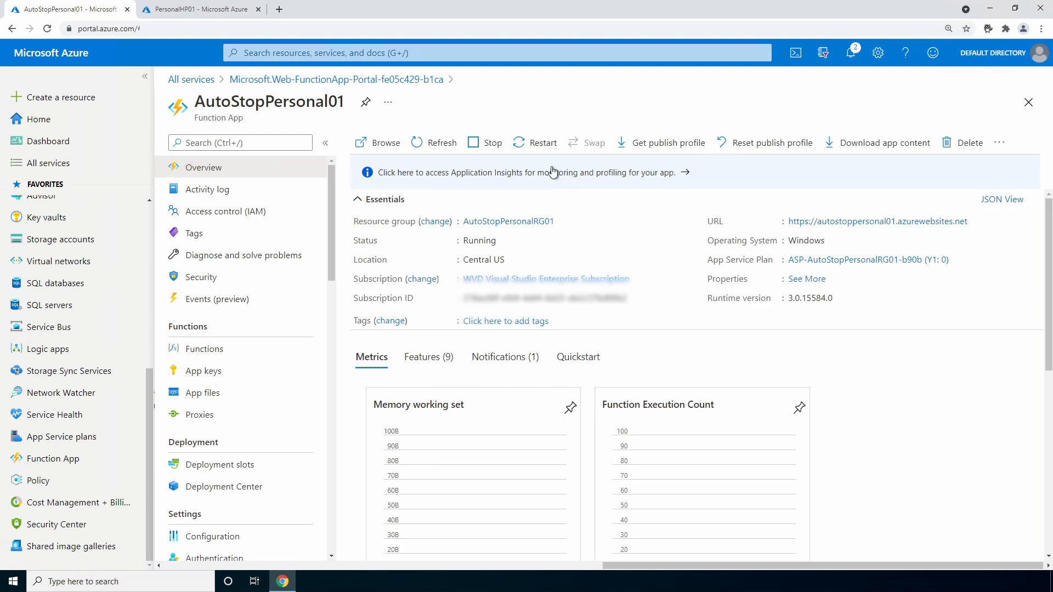
left_click(535, 142)
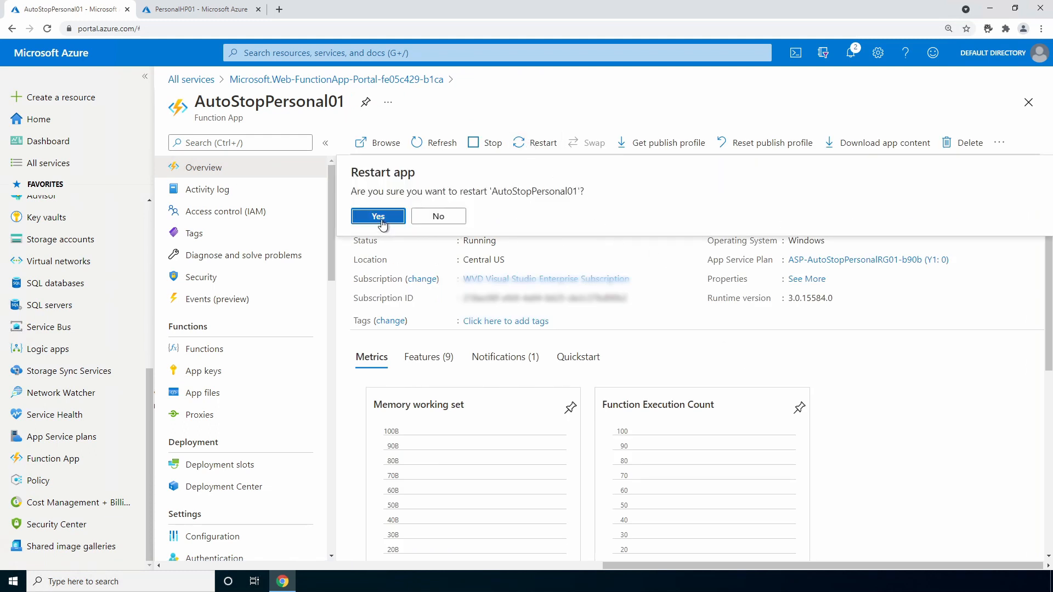
left_click(377, 216)
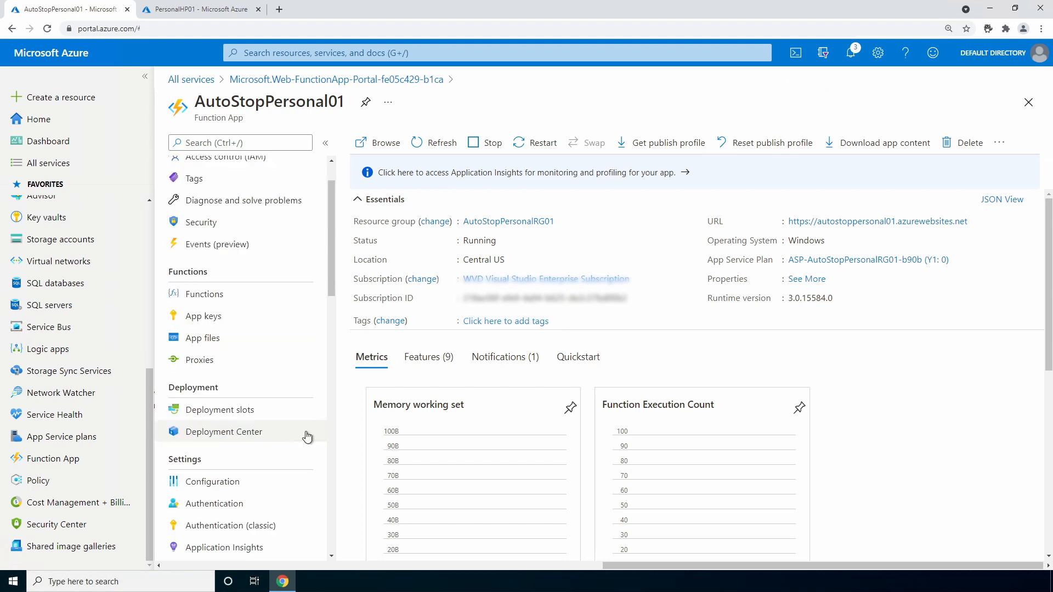
On the Identity page, set system-assigned status to On, save and confirm Yes.
scroll("down", 3)
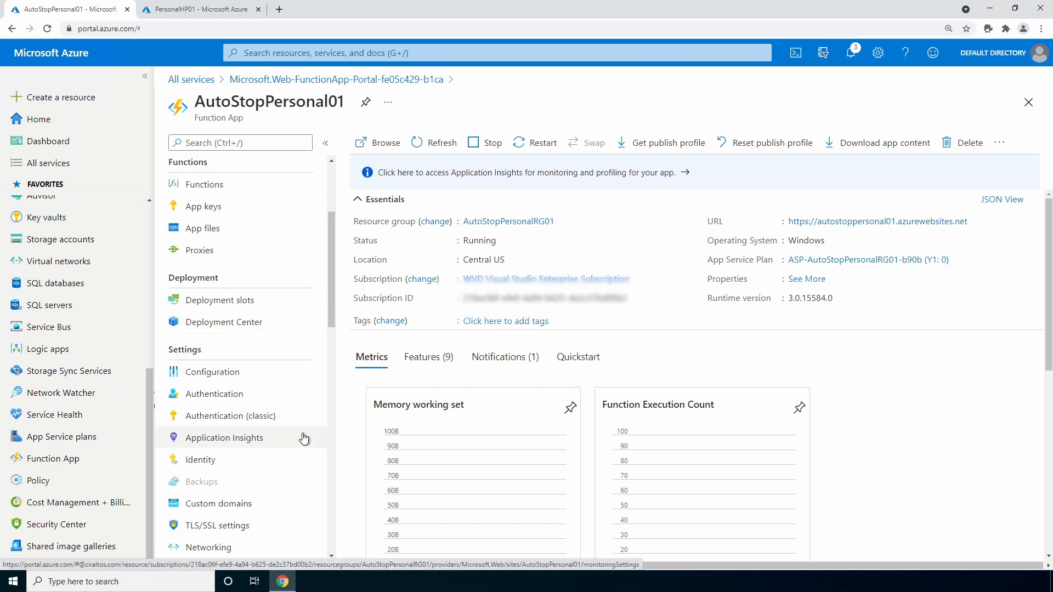
left_click(200, 459)
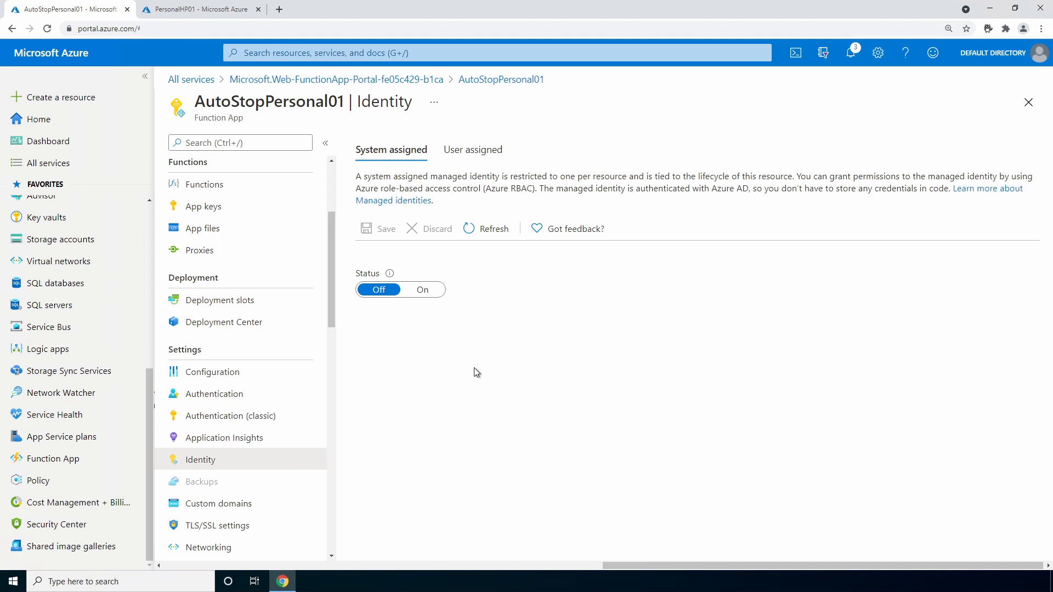
left_click(423, 289)
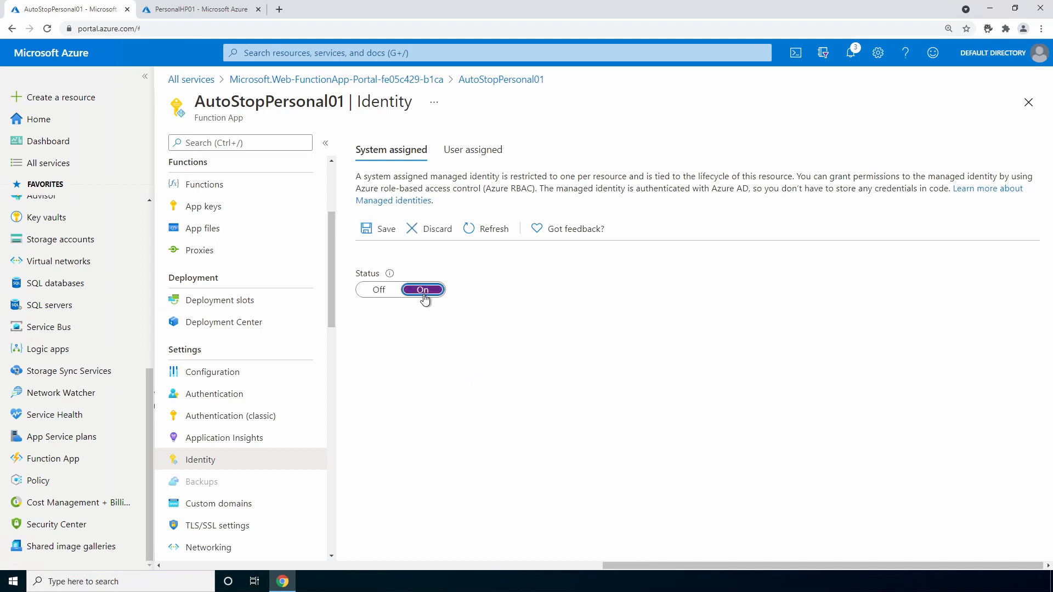
left_click(421, 290)
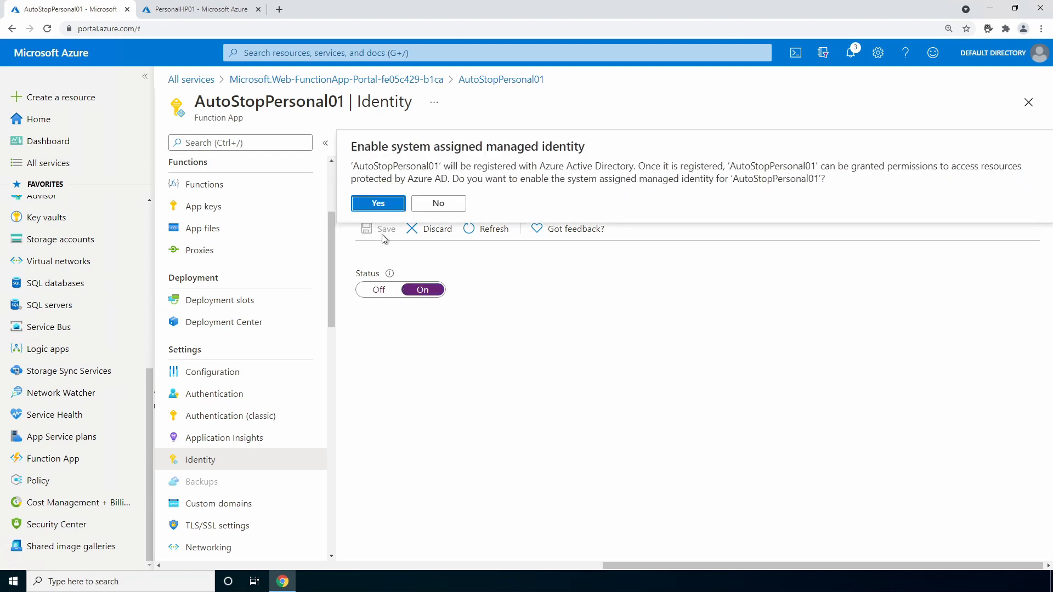
left_click(378, 203)
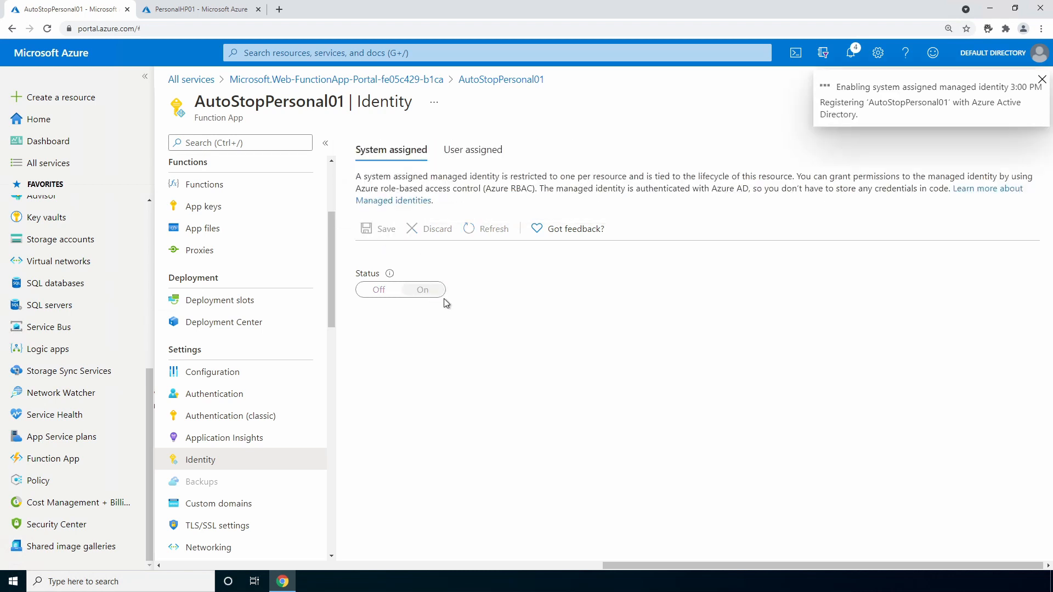
left_click(421, 290)
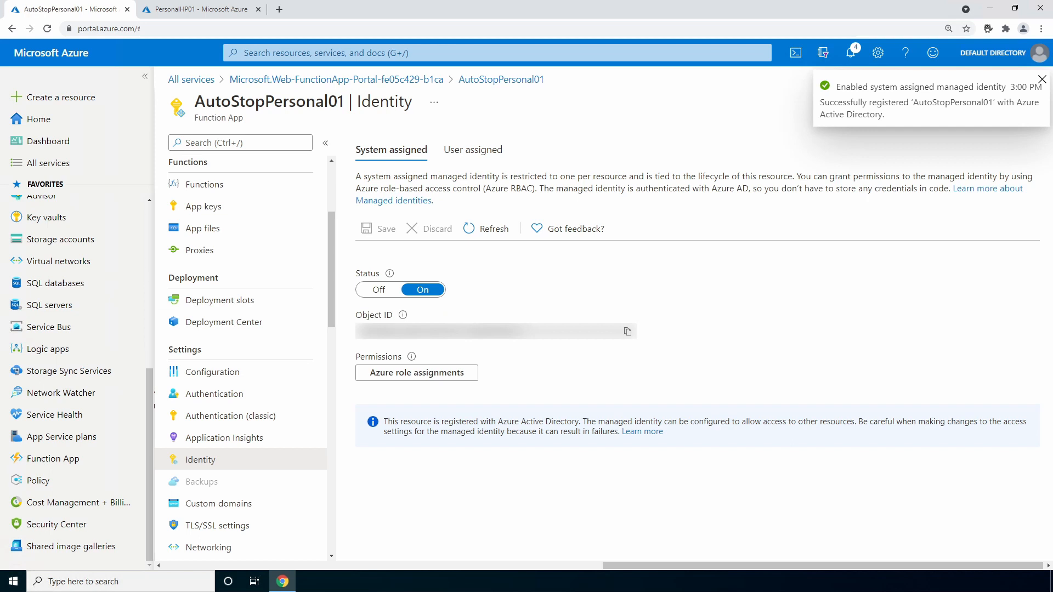
mouse_move(583, 262)
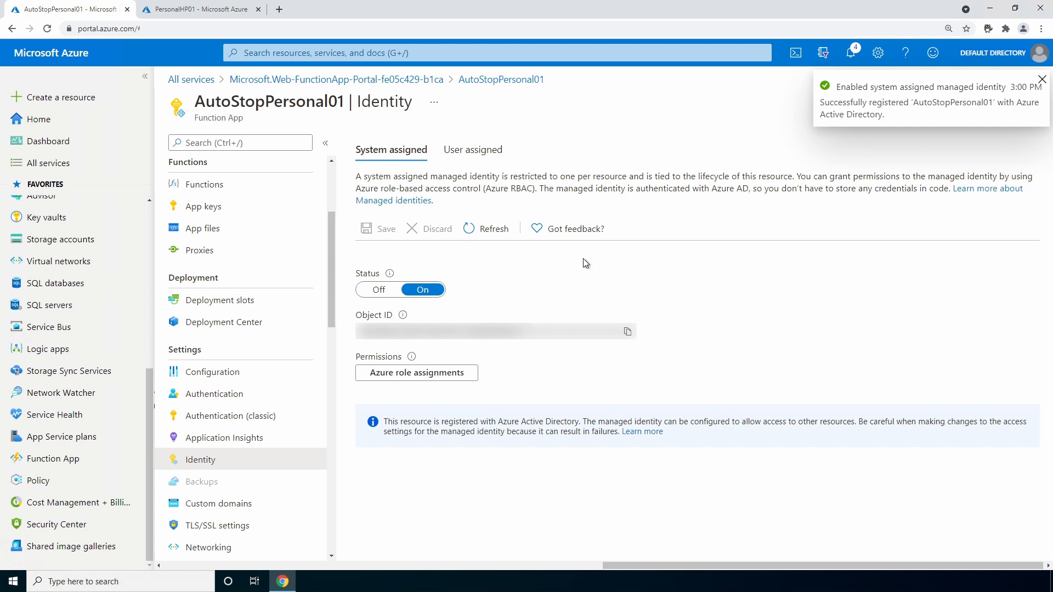
Start a new Azure role assignment for the identity scoped to the Subscription.
left_click(416, 373)
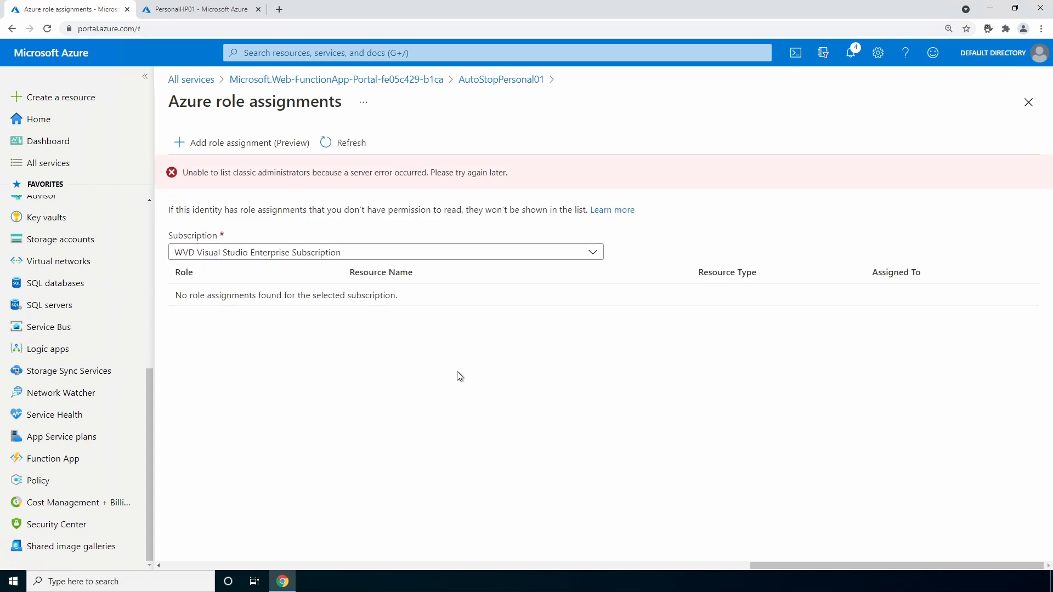
mouse_move(263, 142)
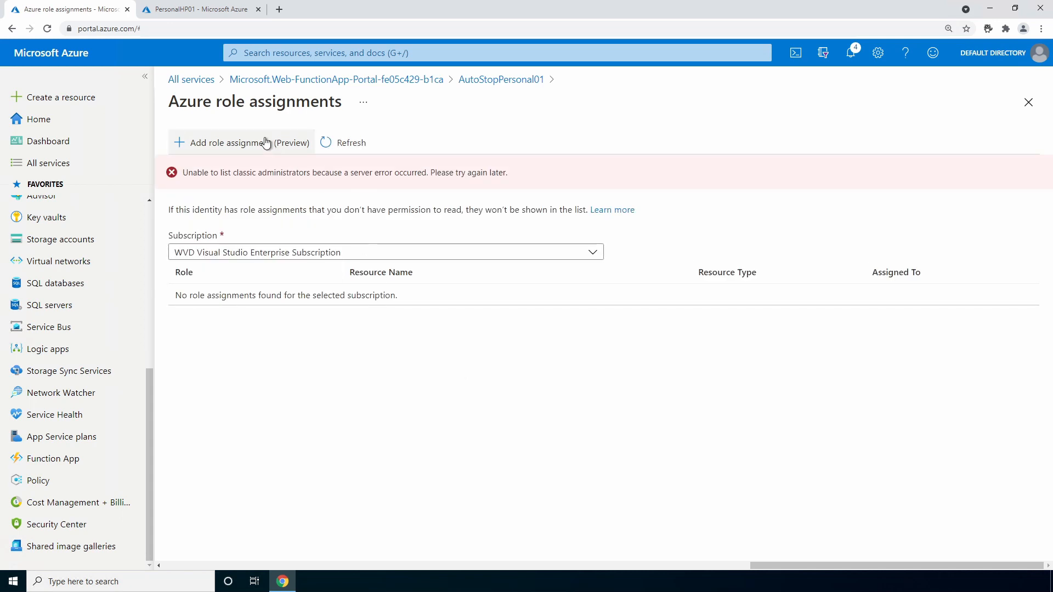
left_click(240, 142)
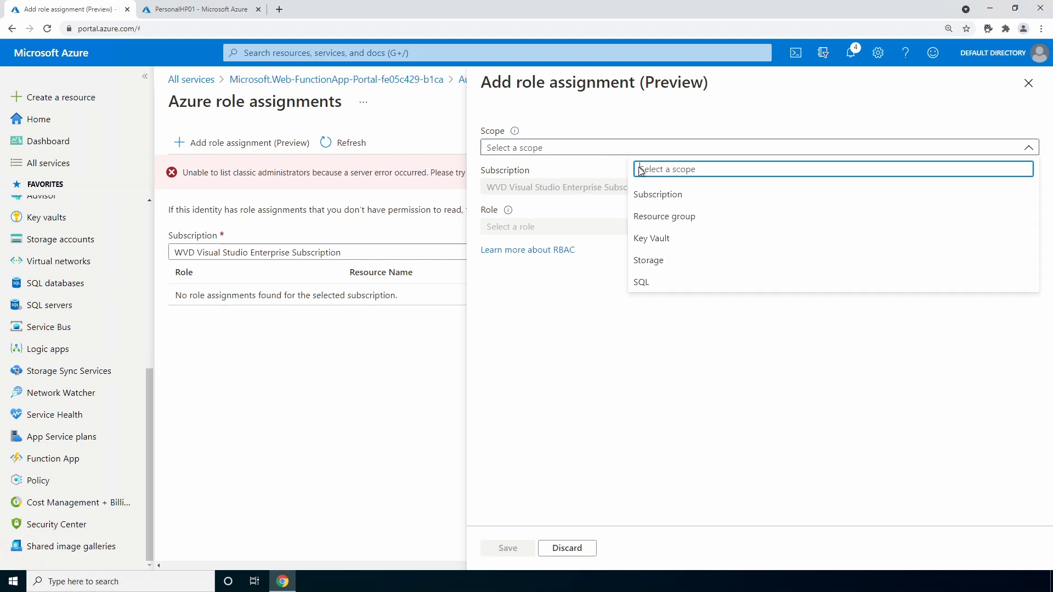
left_click(657, 194)
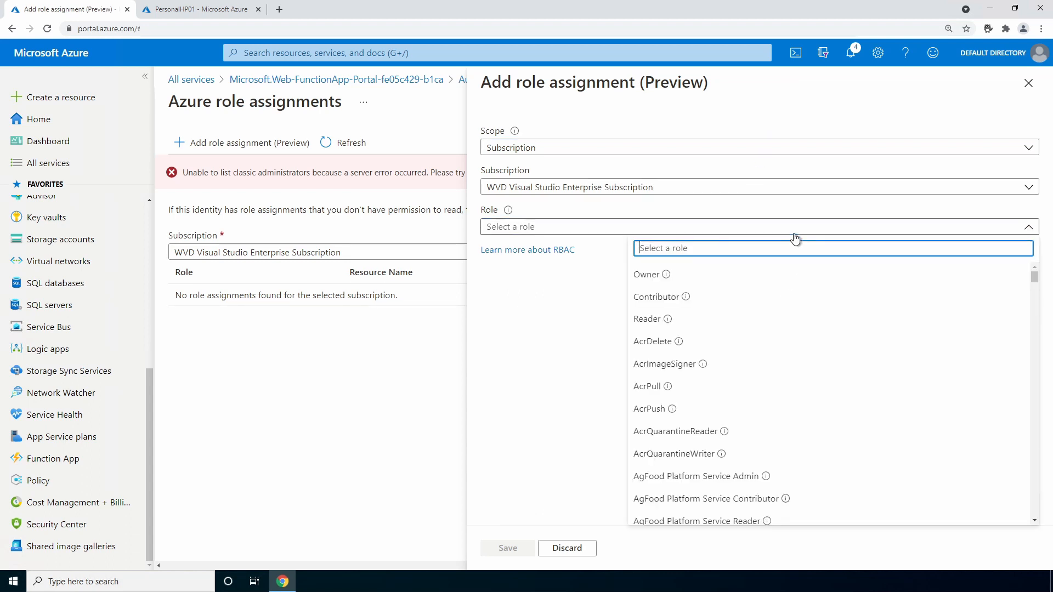
Assign the Desktop Virtualization Reader role and save the assignment.
type("desktop")
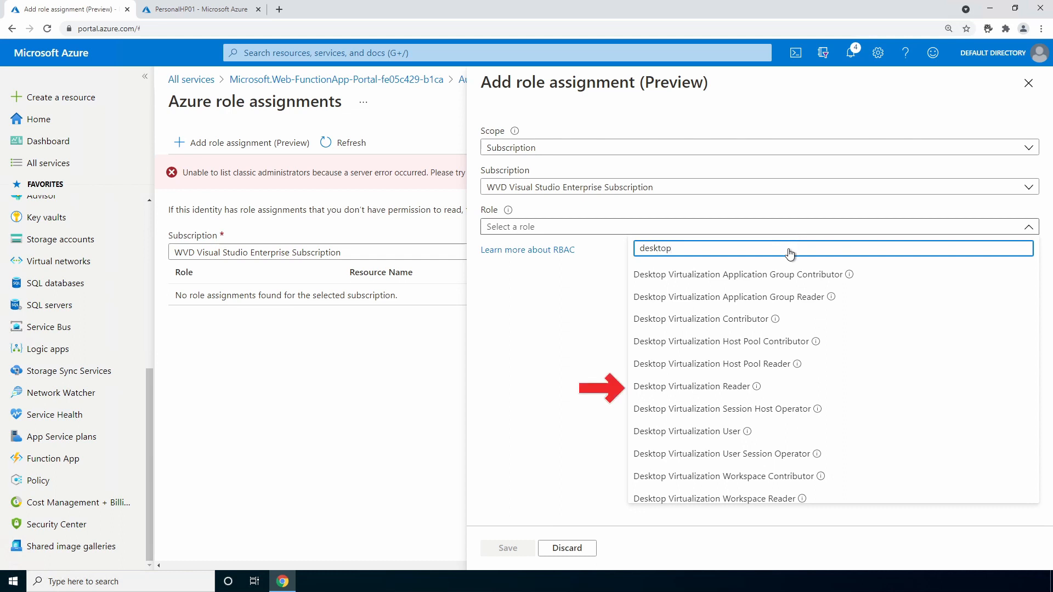
left_click(692, 386)
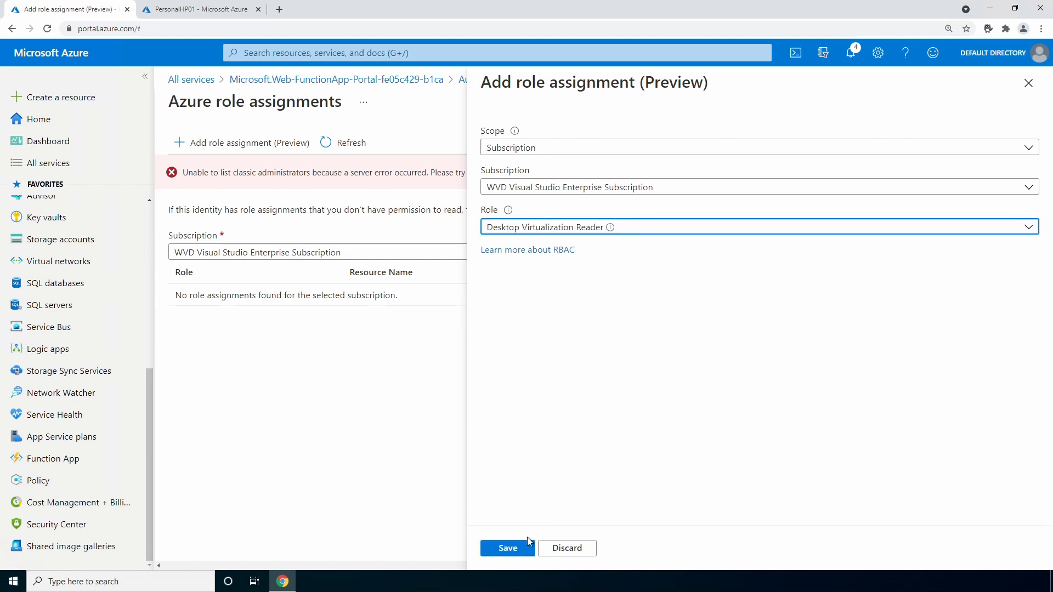
left_click(507, 548)
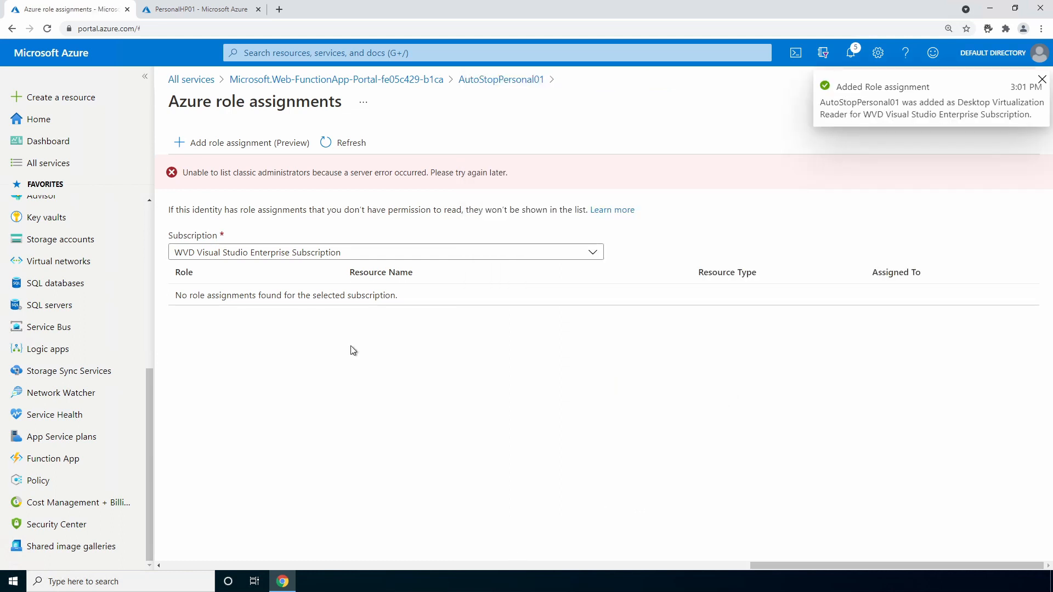
mouse_move(249, 142)
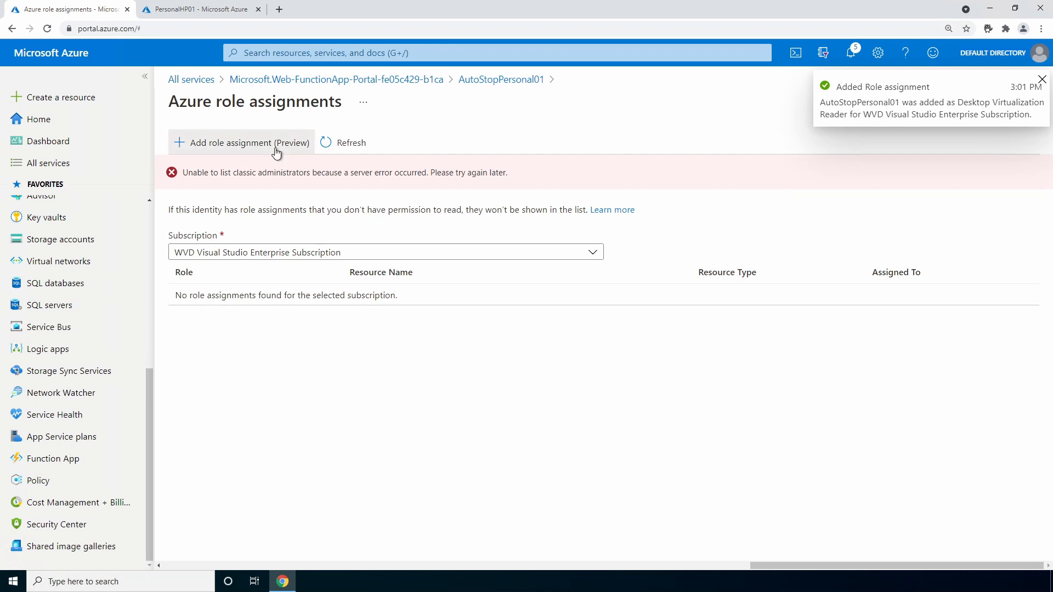
Add a second assignment with the Virtual Machine Contributor role, save it and dismiss the notification.
left_click(241, 142)
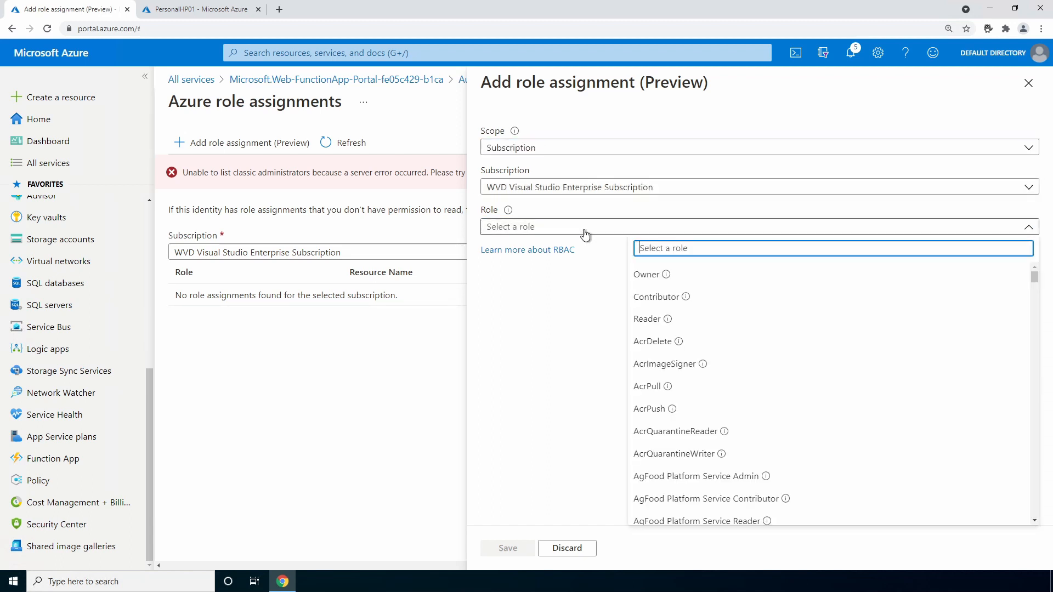
type("v")
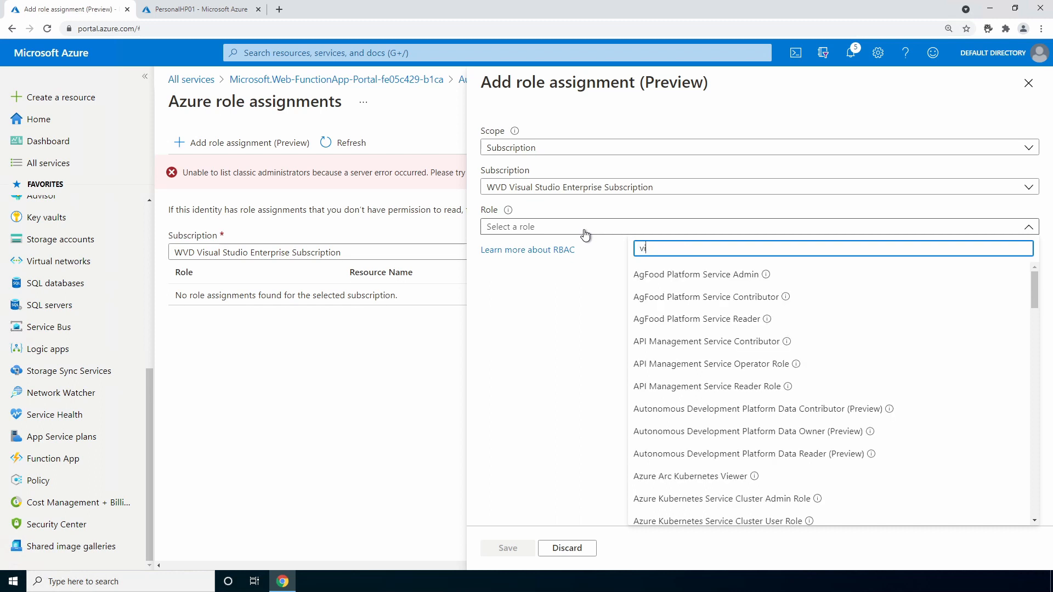
type("irtual")
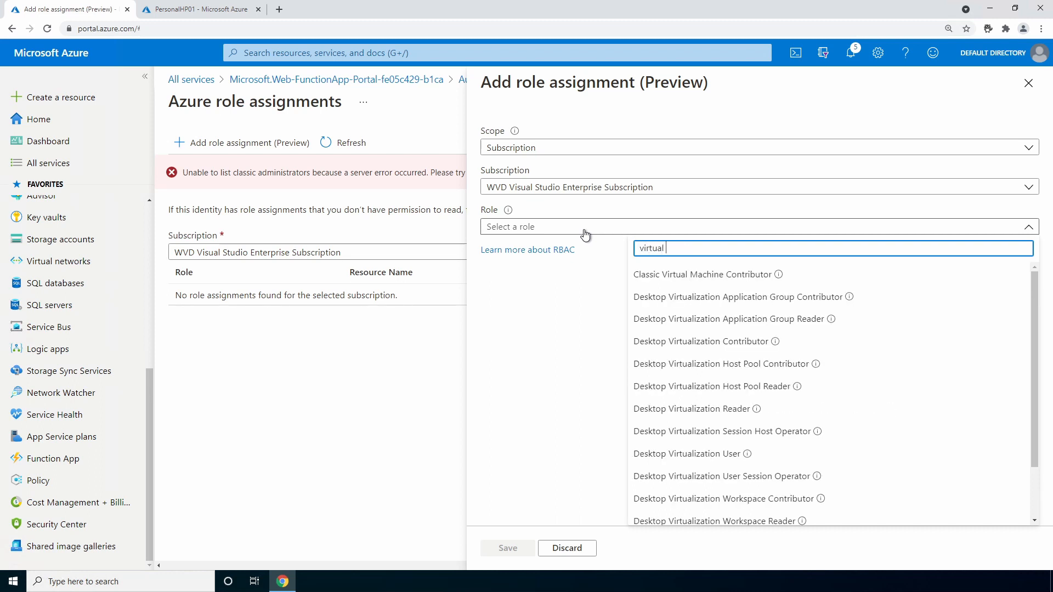
type("ma")
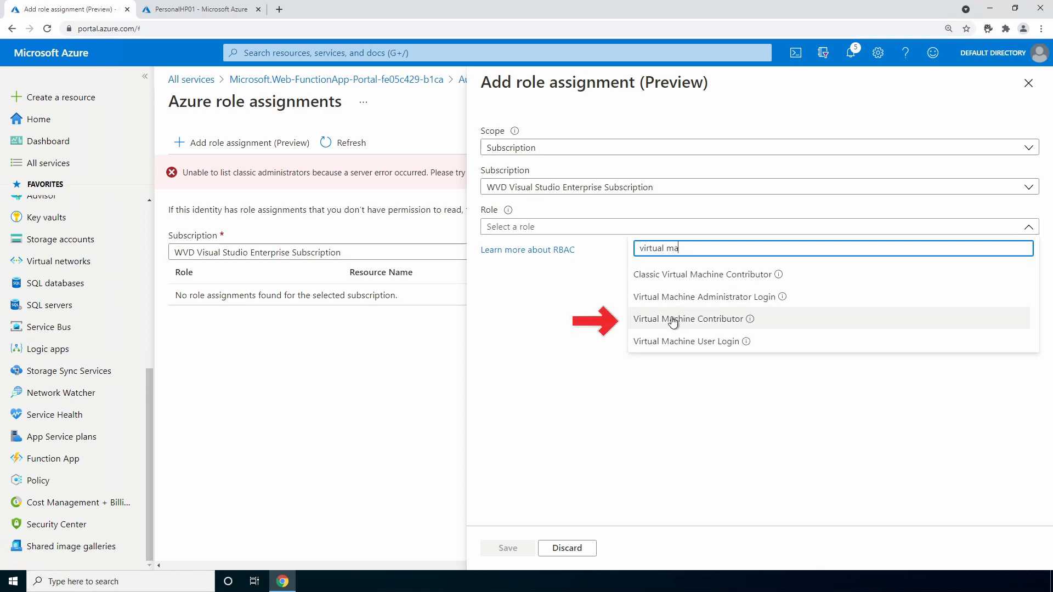
left_click(689, 318)
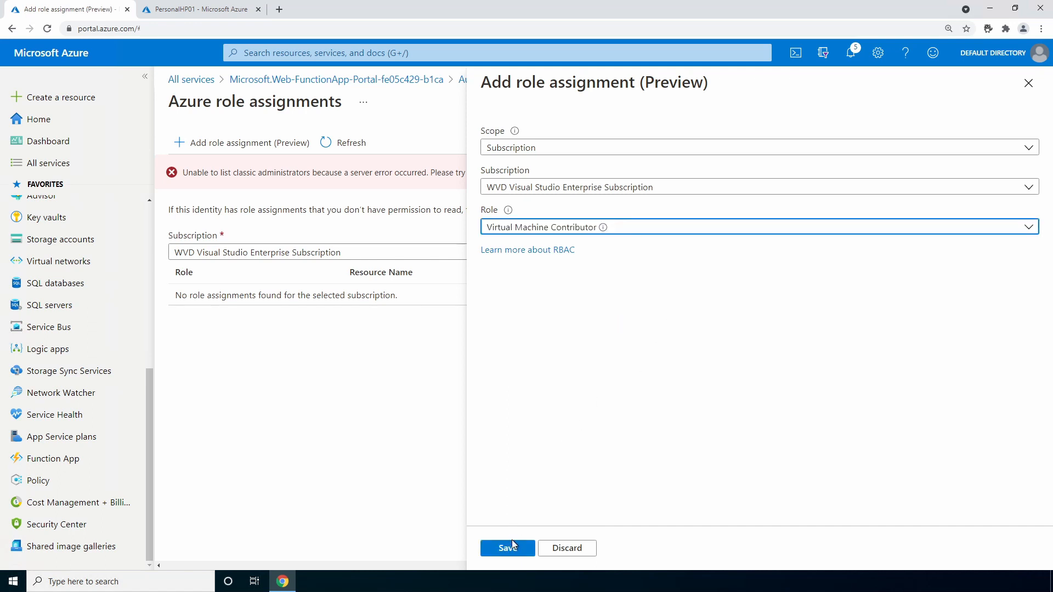
left_click(507, 548)
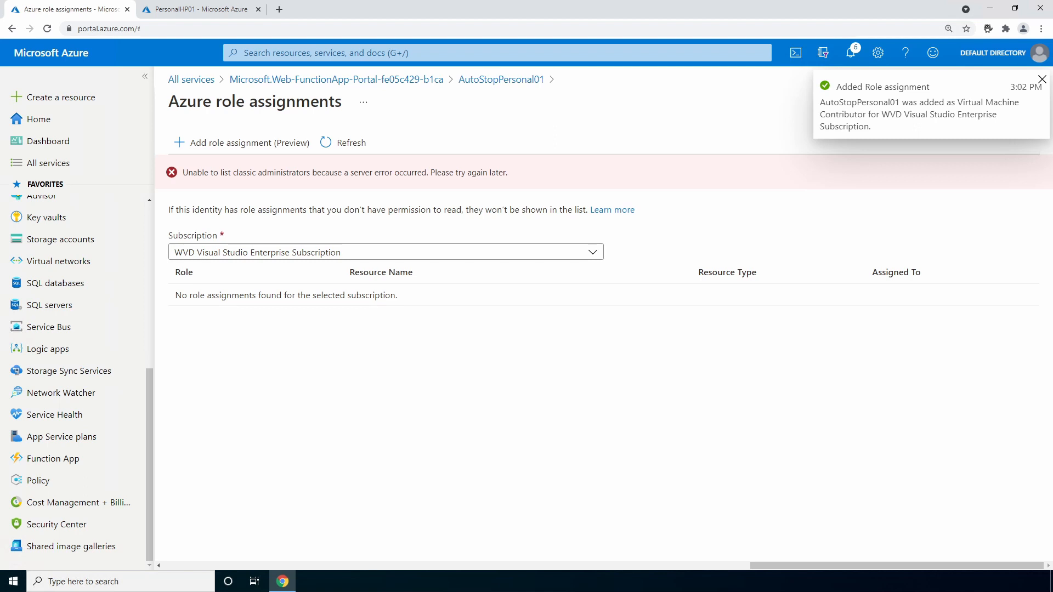
left_click(1042, 79)
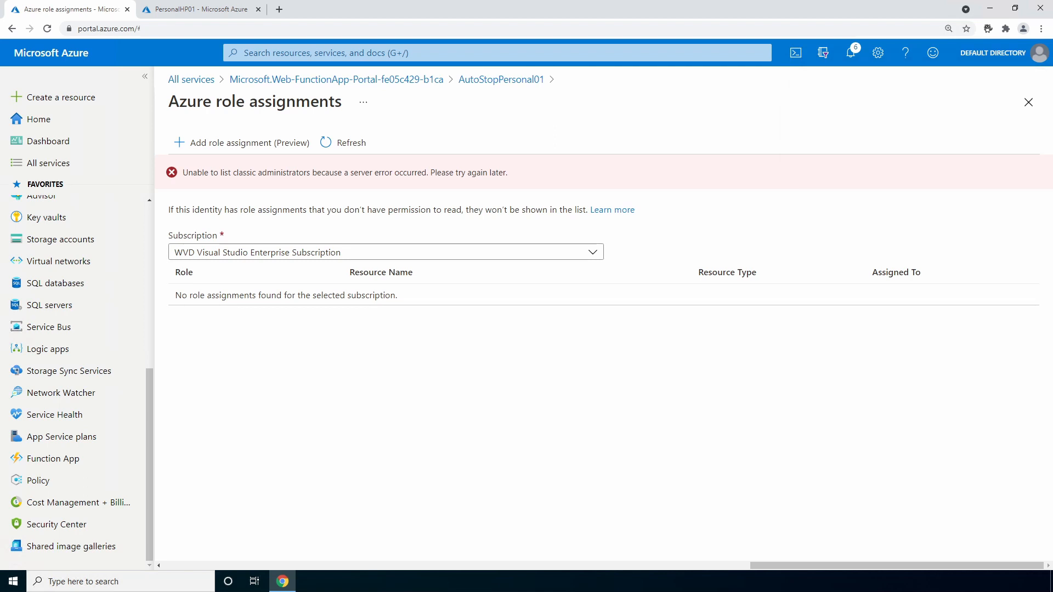
mouse_move(642, 516)
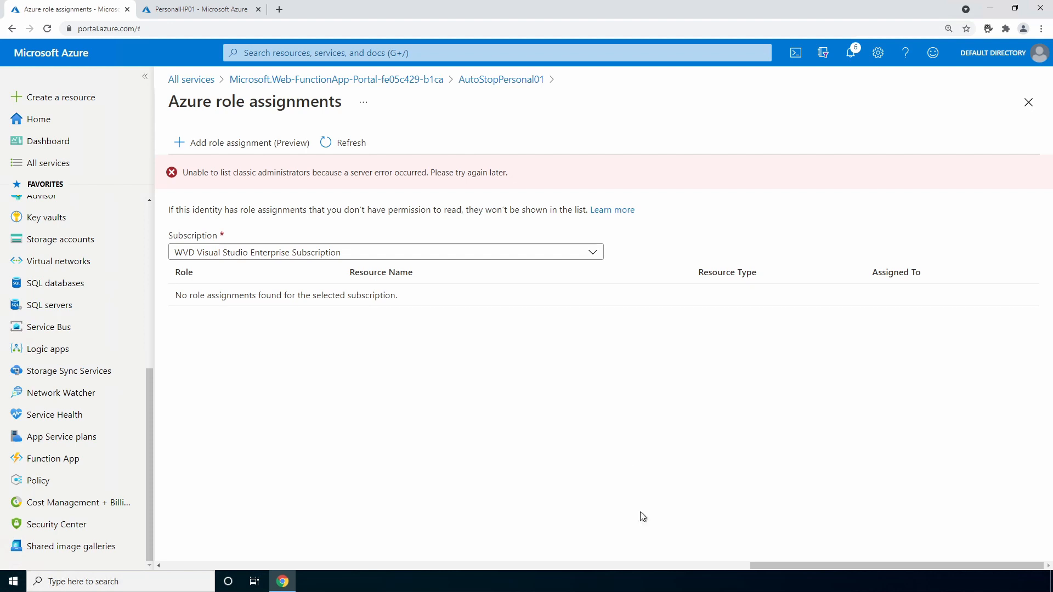
Return to AutoStopPersonal01, go to Functions and start + Add for a new function.
left_click(500, 79)
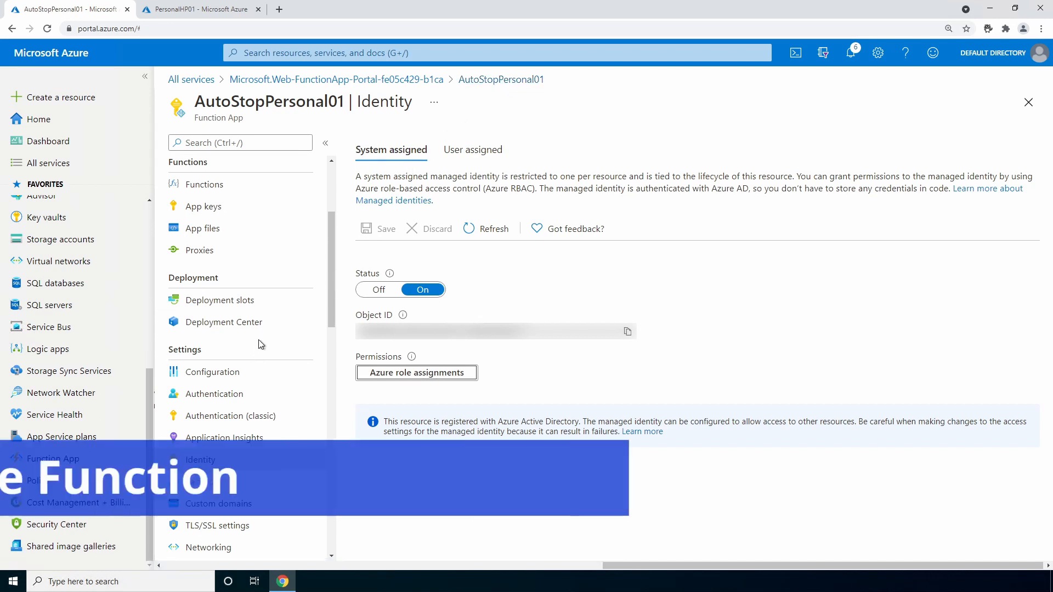
left_click(204, 349)
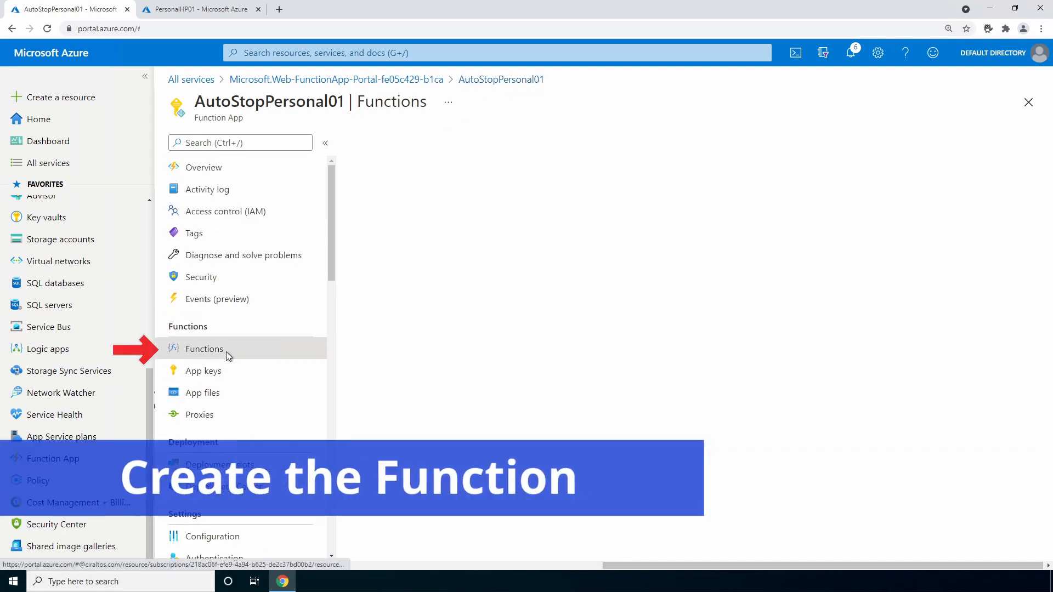
left_click(204, 348)
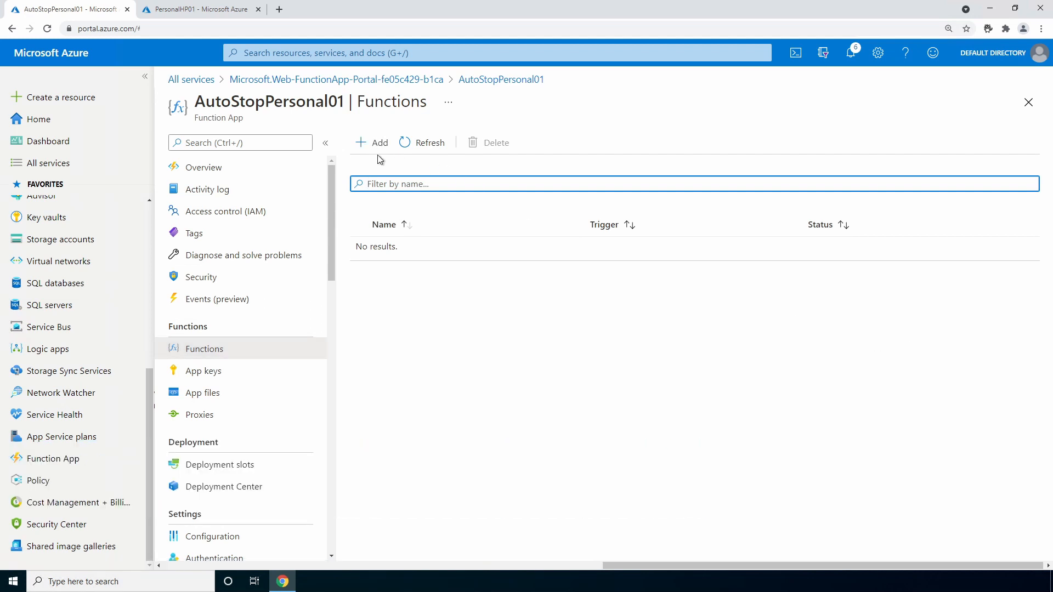
left_click(372, 143)
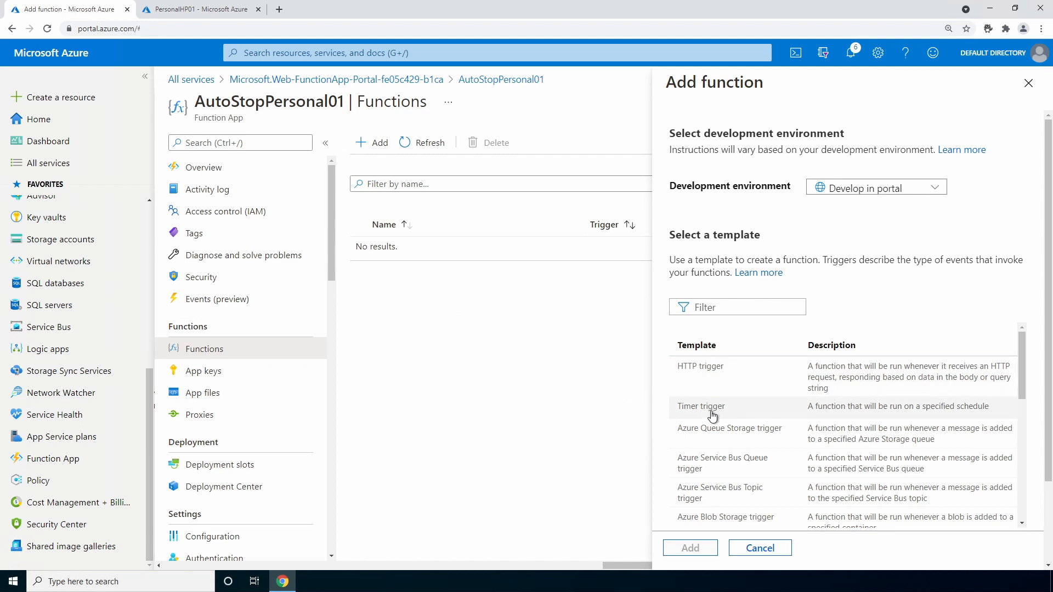
Add Timer trigger function TimerTrigger1 with schedule 0 */30 * * * *.
left_click(701, 406)
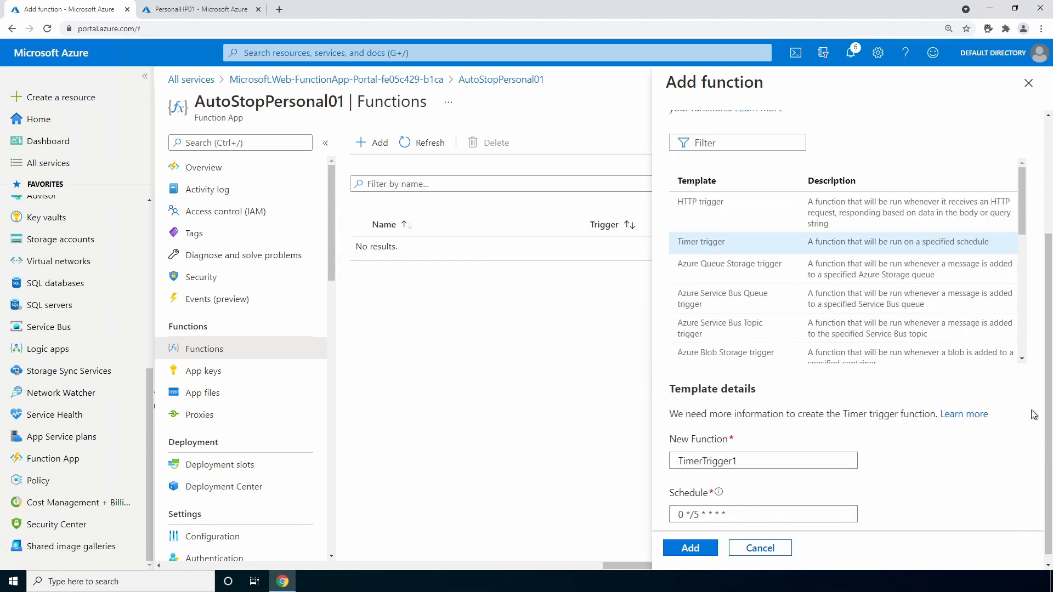
scroll("up", 3)
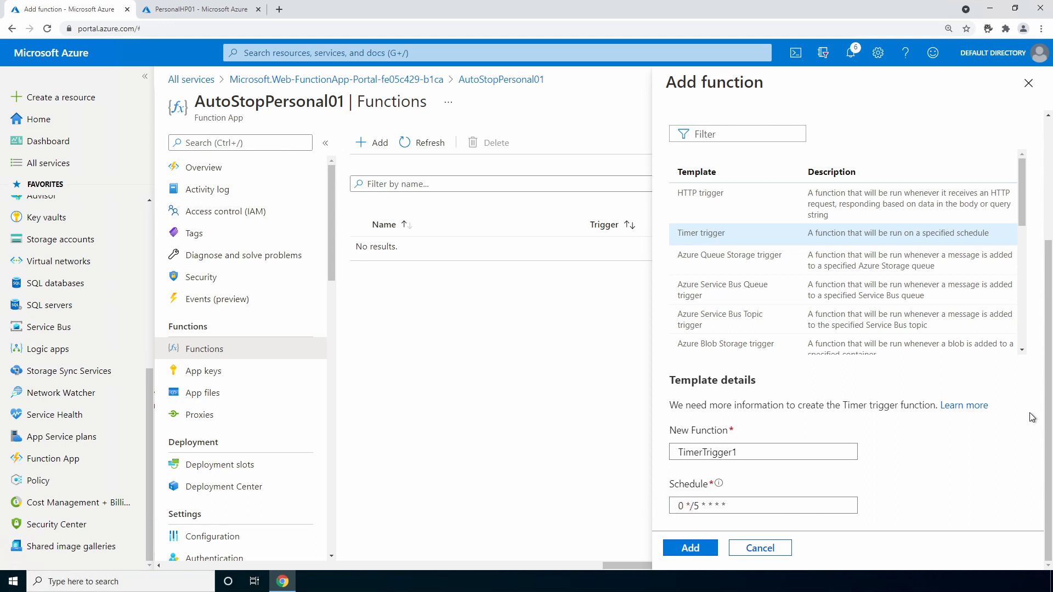
left_click(763, 505)
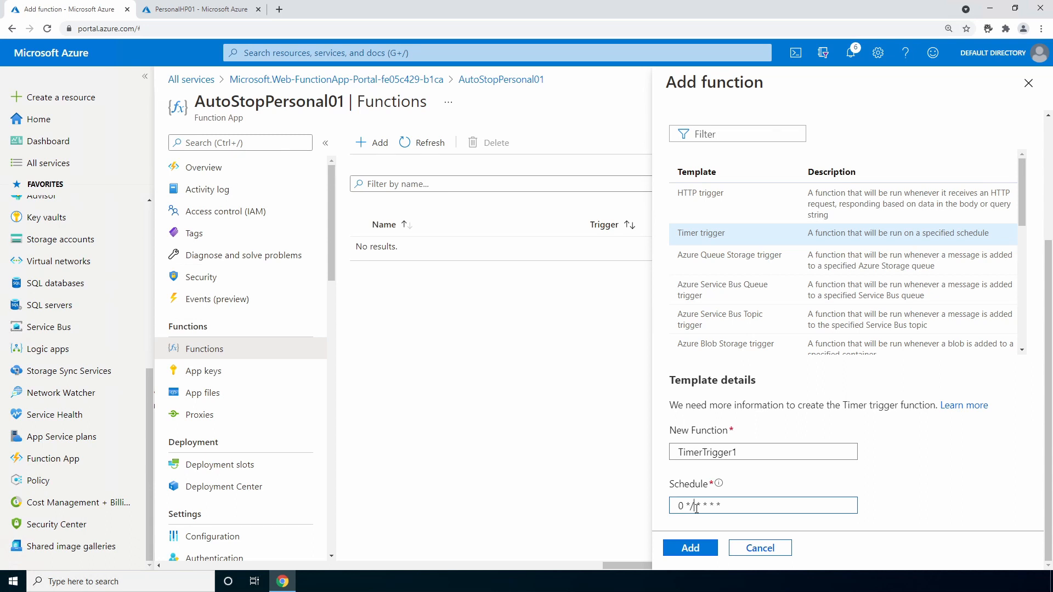
type("30")
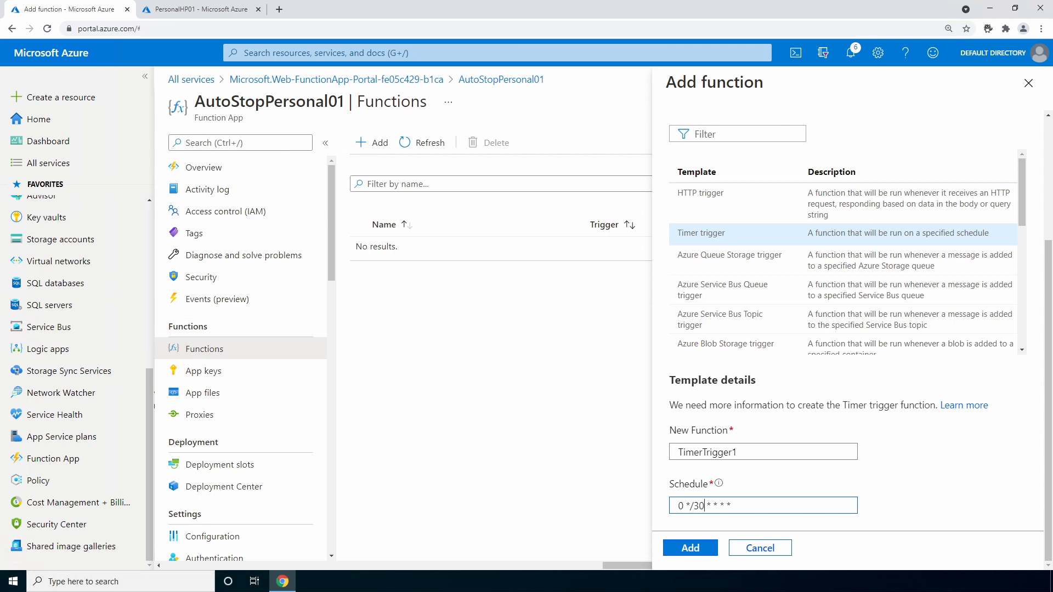
left_click(690, 547)
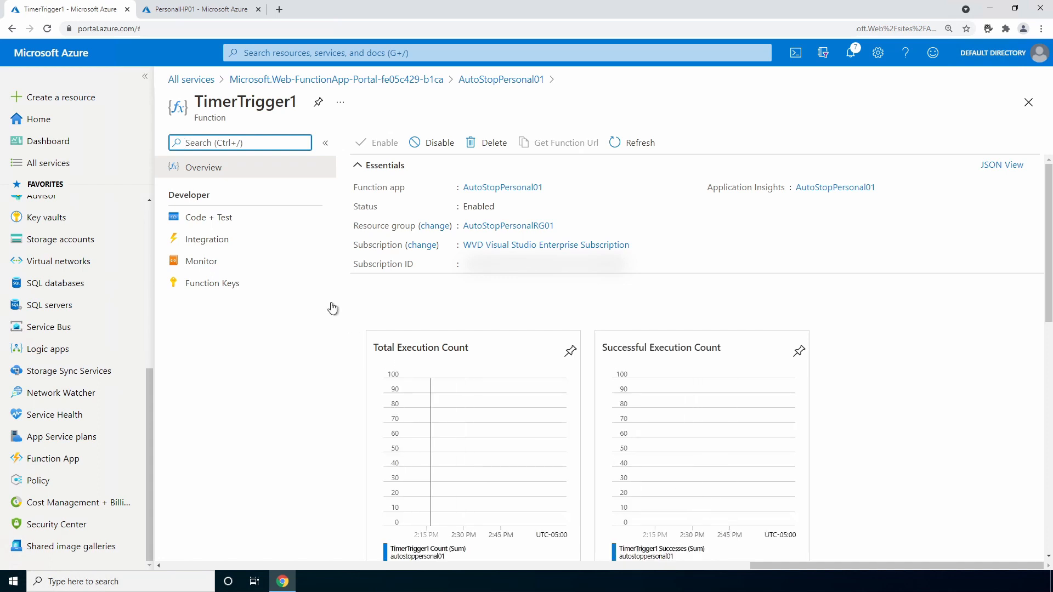
View TimerTrigger1's function.json bindings with the 30-minute timer schedule in Code + Test.
left_click(212, 217)
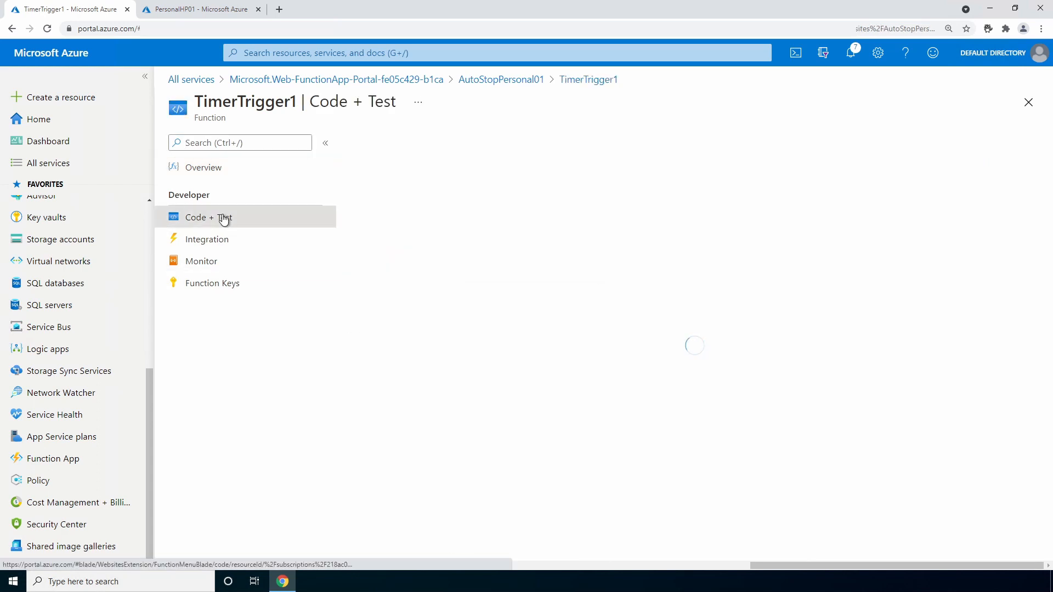
left_click(209, 217)
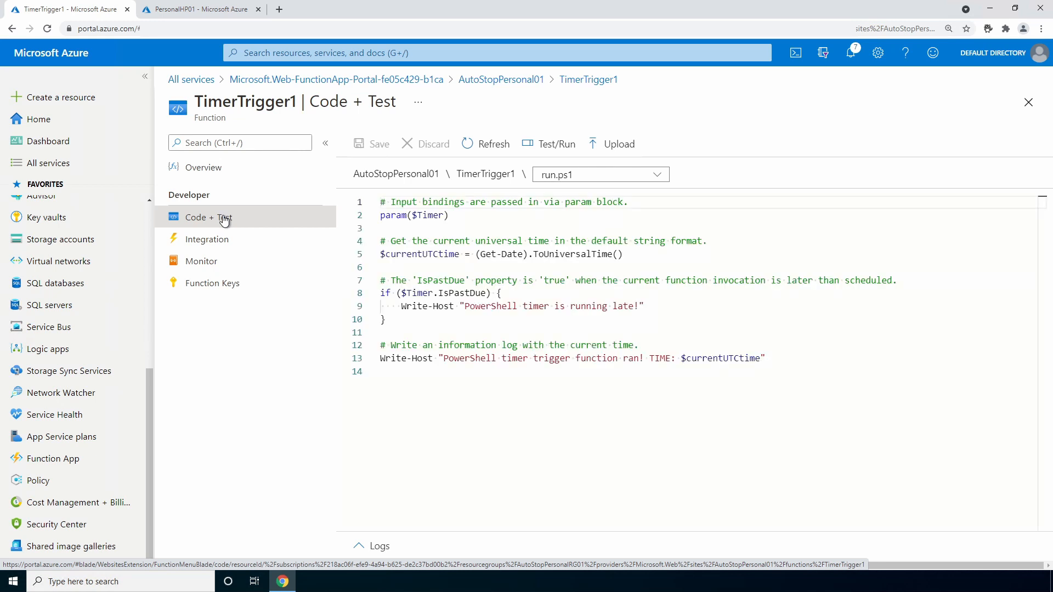
mouse_move(231, 222)
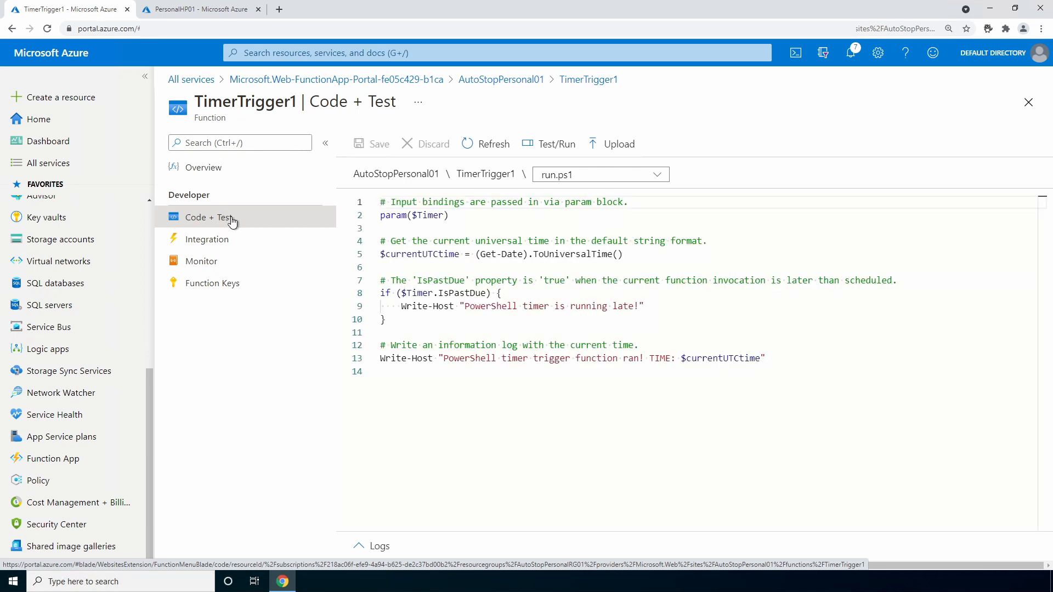
left_click(597, 174)
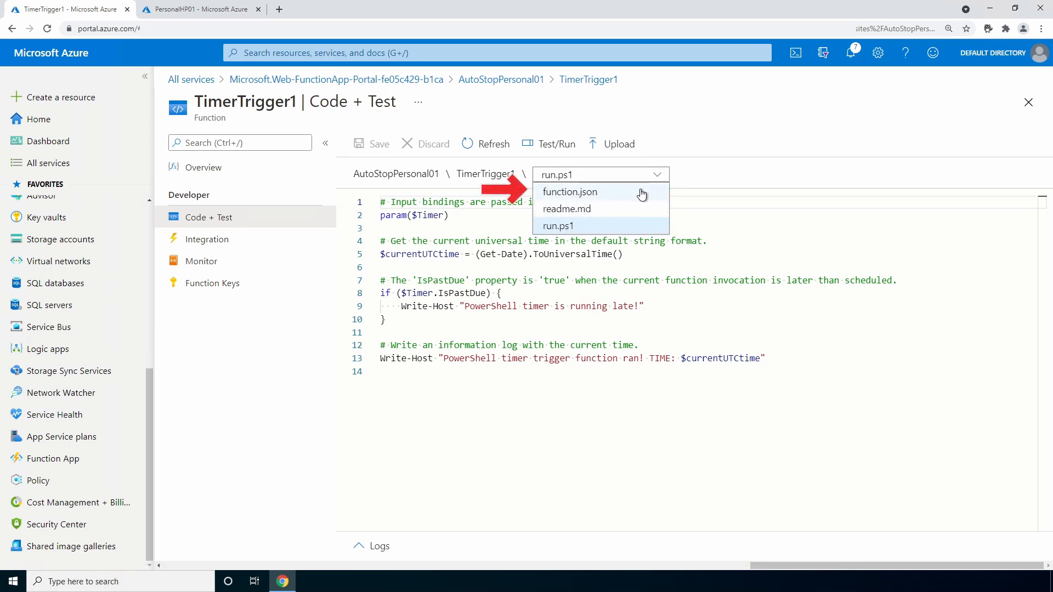
left_click(569, 191)
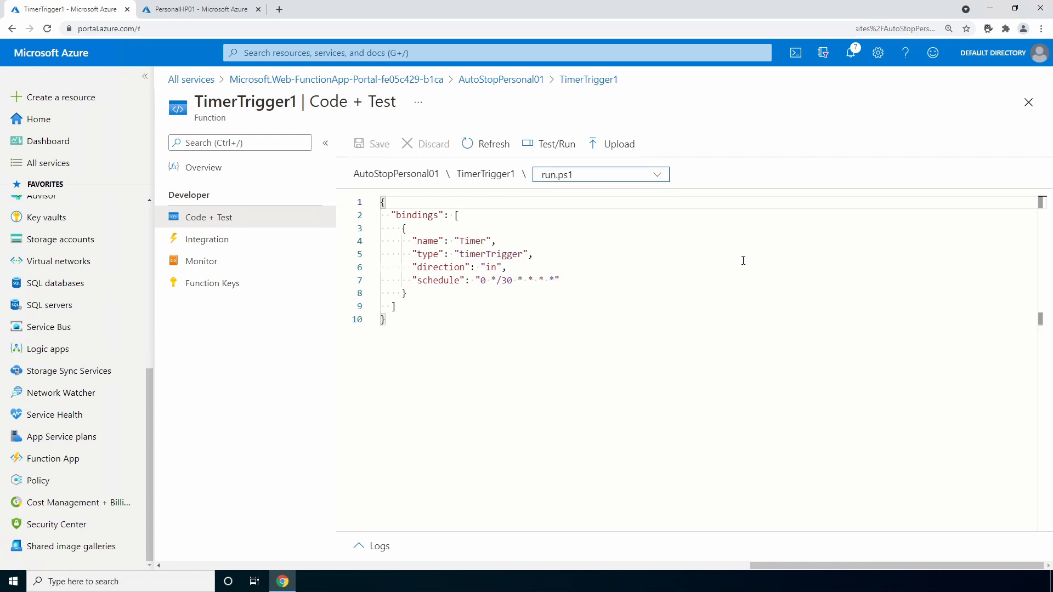
Return to run.ps1 and review its default code in the editor.
left_click(598, 175)
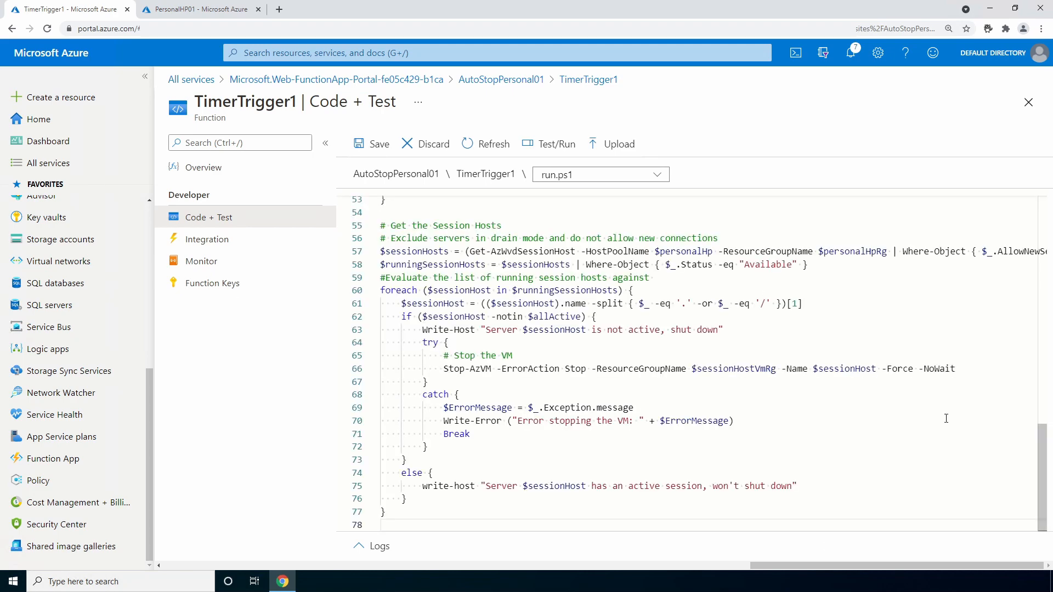
scroll("up", 3)
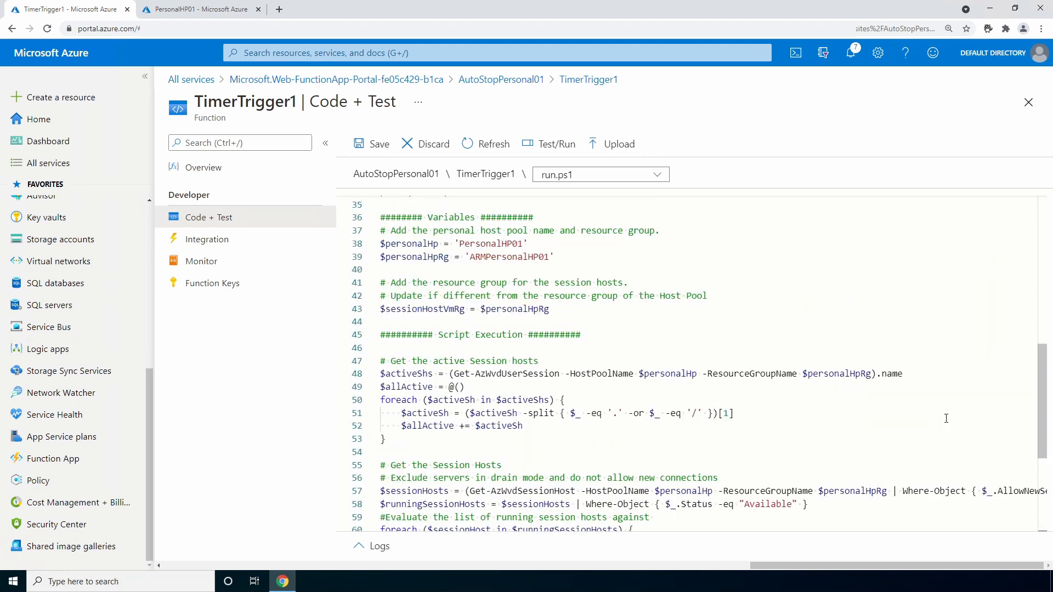
scroll("up", 3)
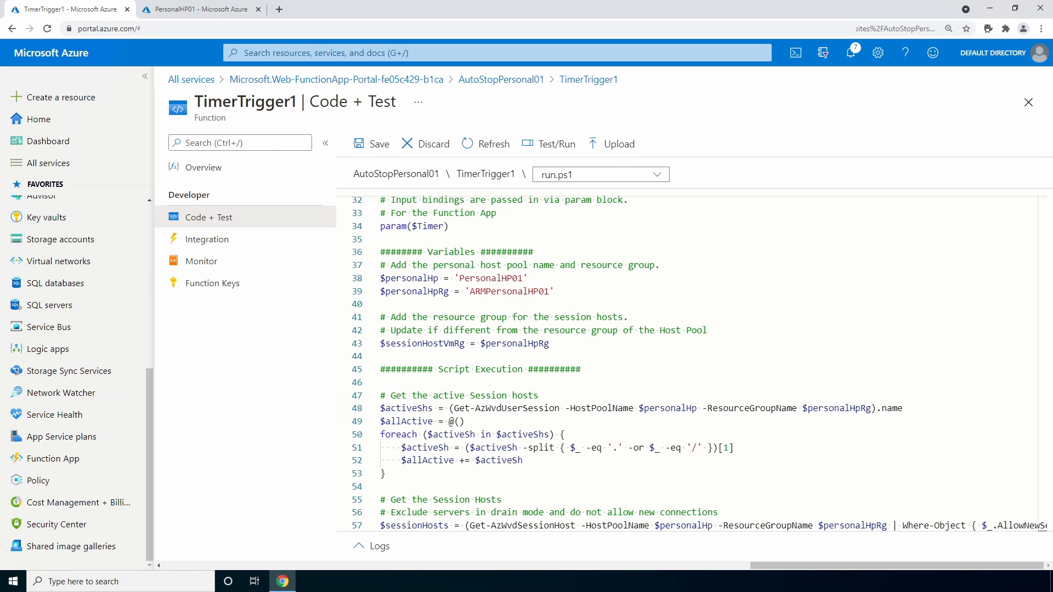
scroll("down", 3)
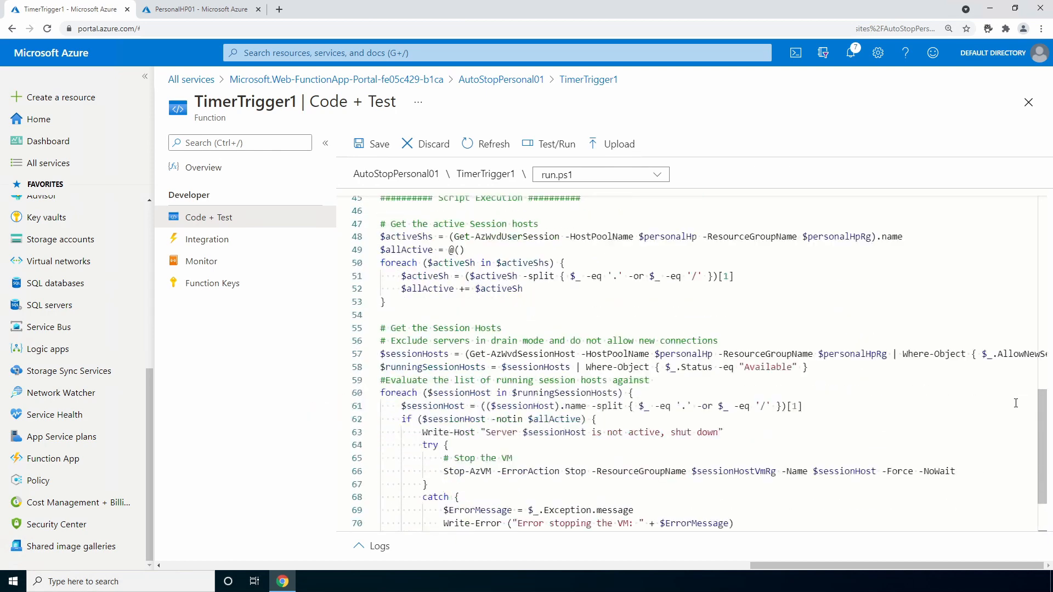
scroll("down", 3)
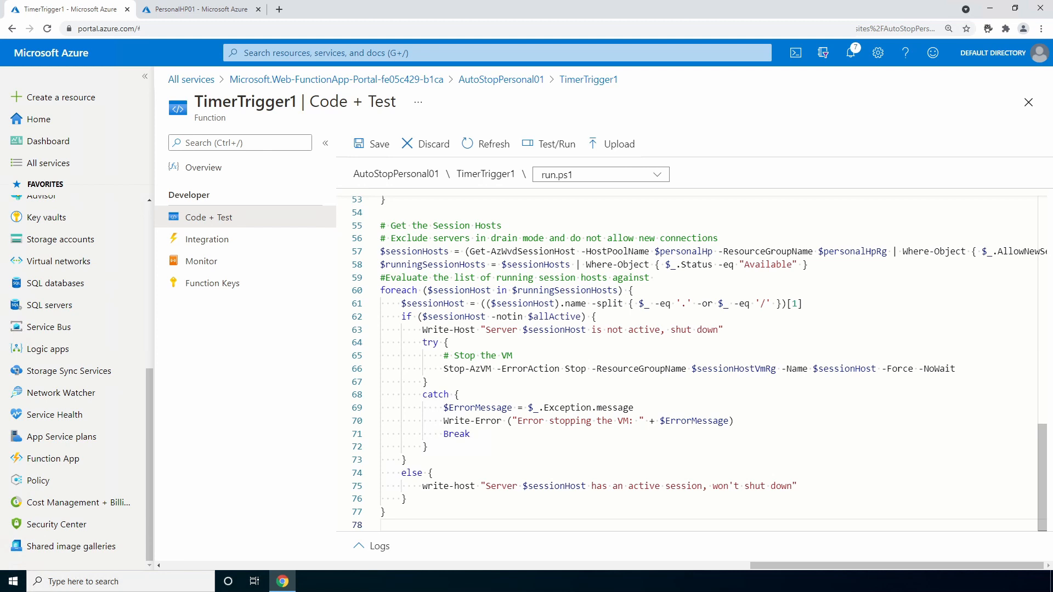
Replace the default code with the auto-stop script for host pool PersonalHP01 in ARMPersonalHP01.
left_click(382, 524)
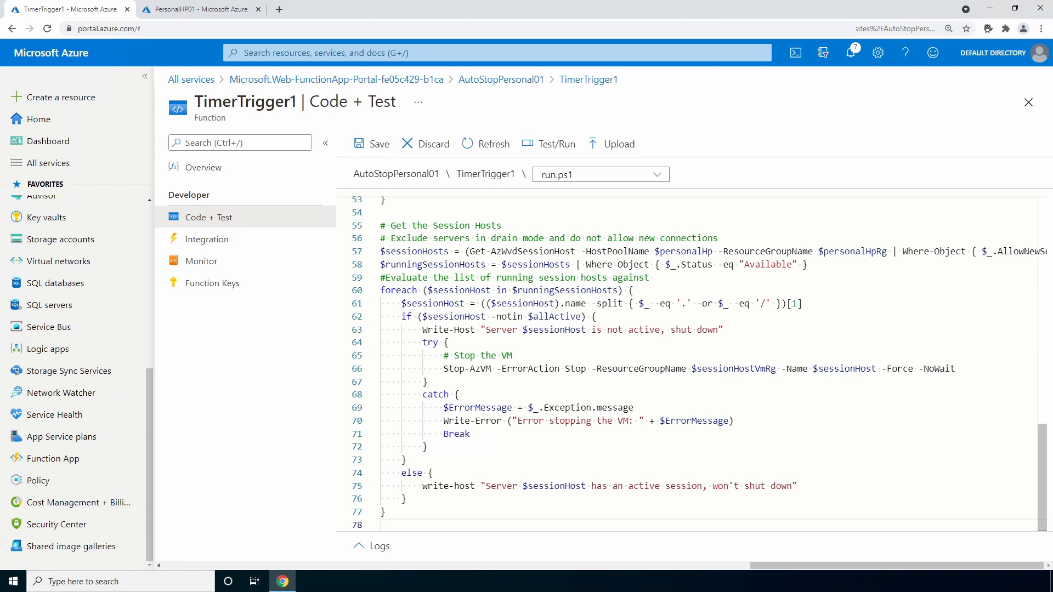
left_click(386, 526)
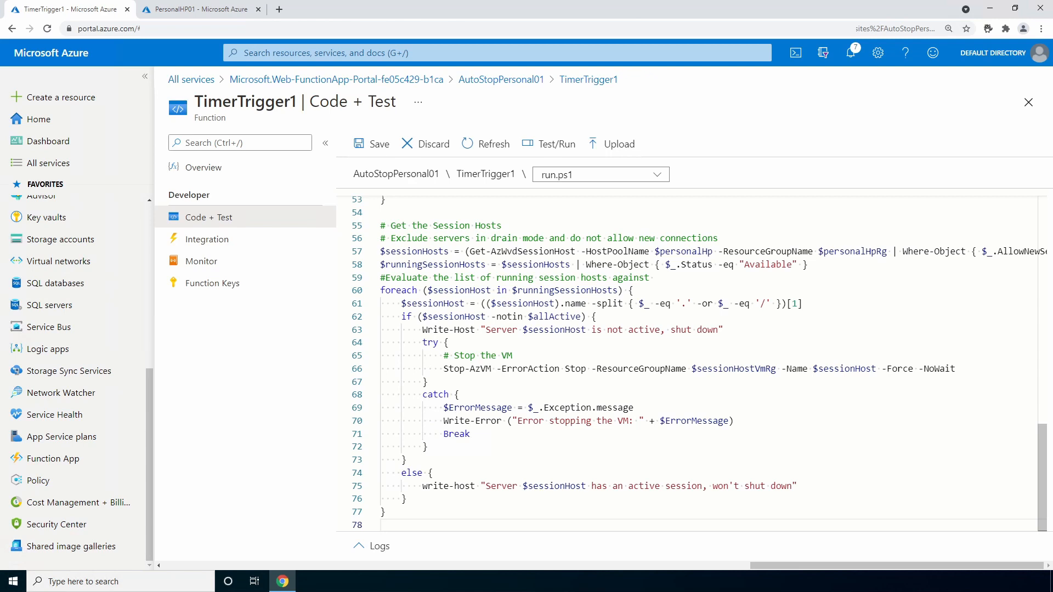
left_click(381, 525)
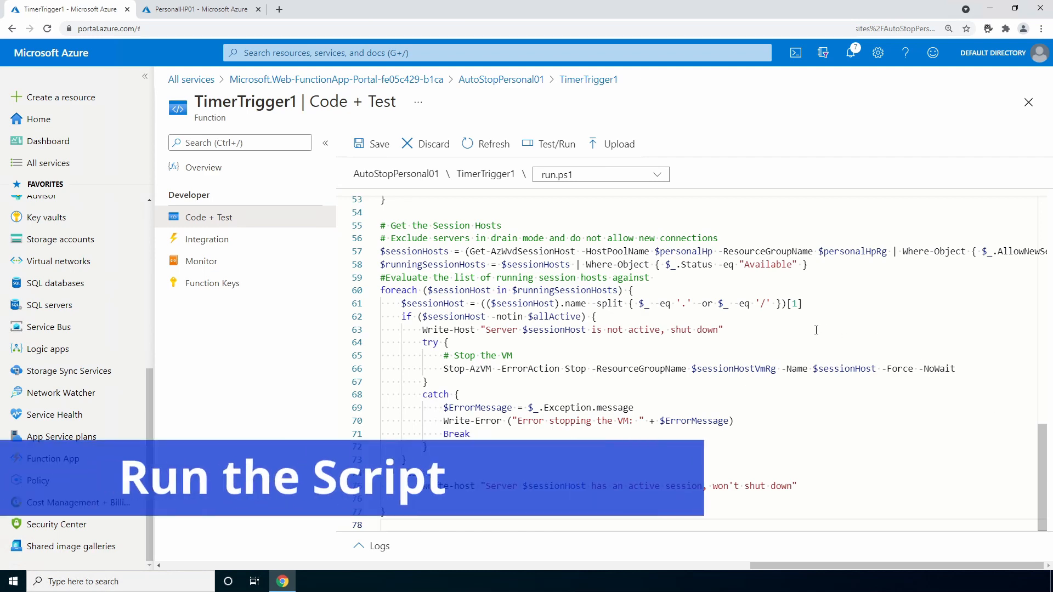
Save run.ps1, check the PersonalHP01 session hosts, and return to TimerTrigger1.
left_click(549, 144)
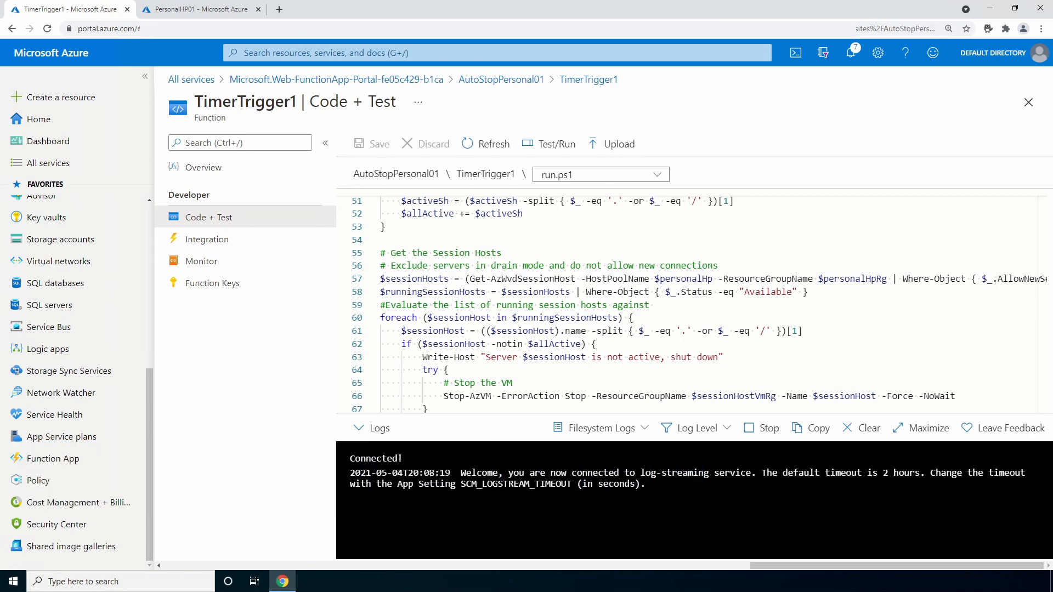
mouse_move(222, 14)
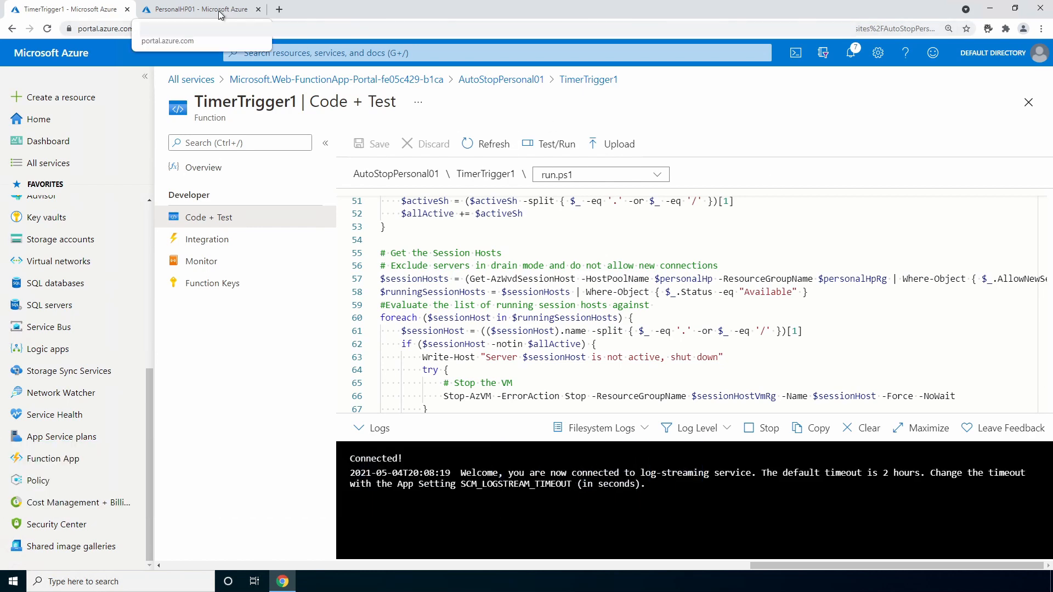
left_click(199, 9)
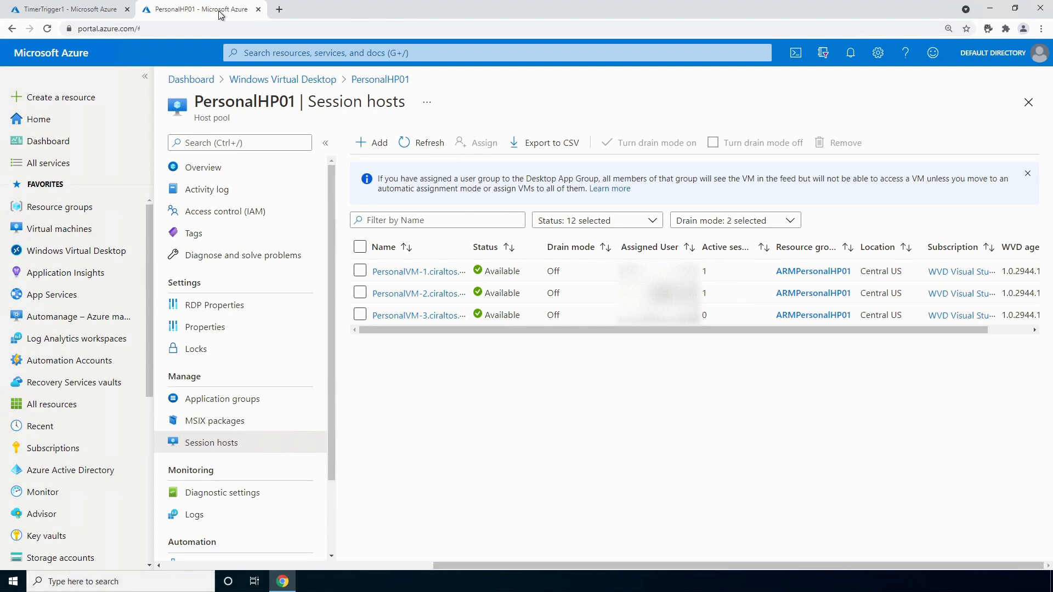
left_click(67, 9)
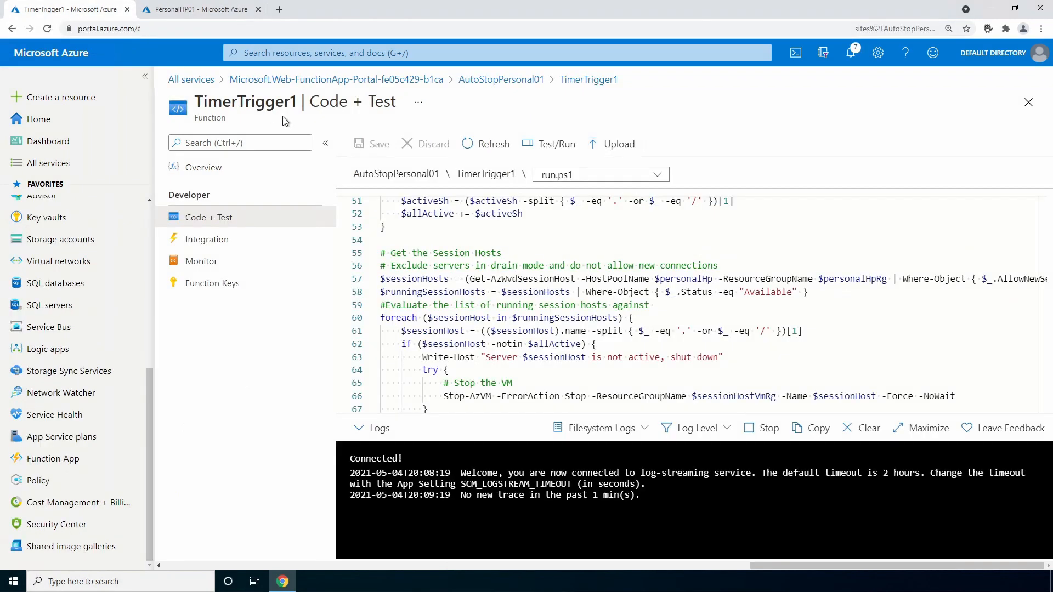
Run TimerTrigger1 from the Test/Run panel so the auto-stop script executes.
left_click(325, 142)
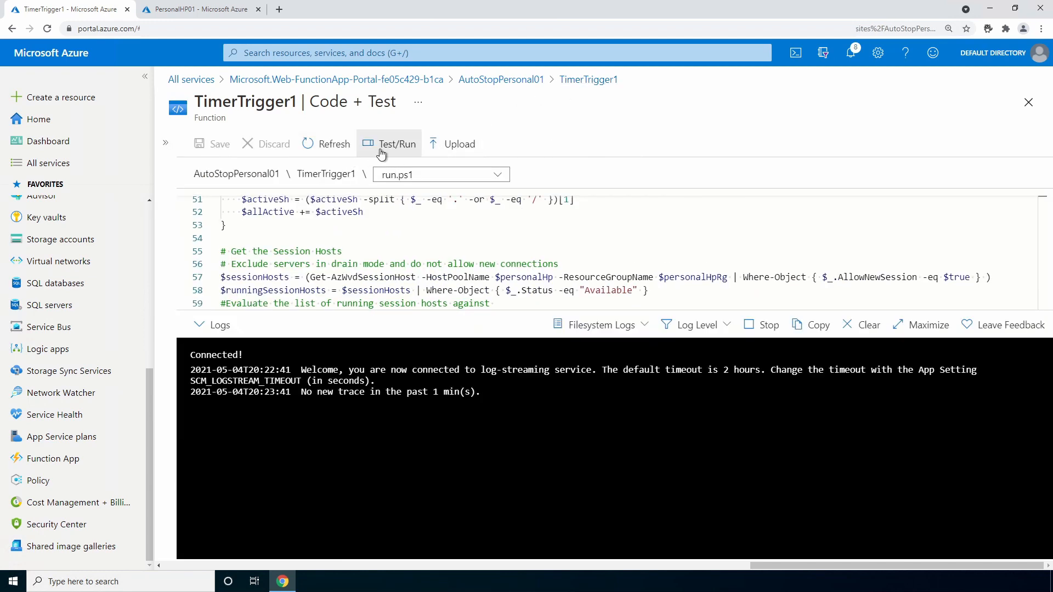
left_click(390, 143)
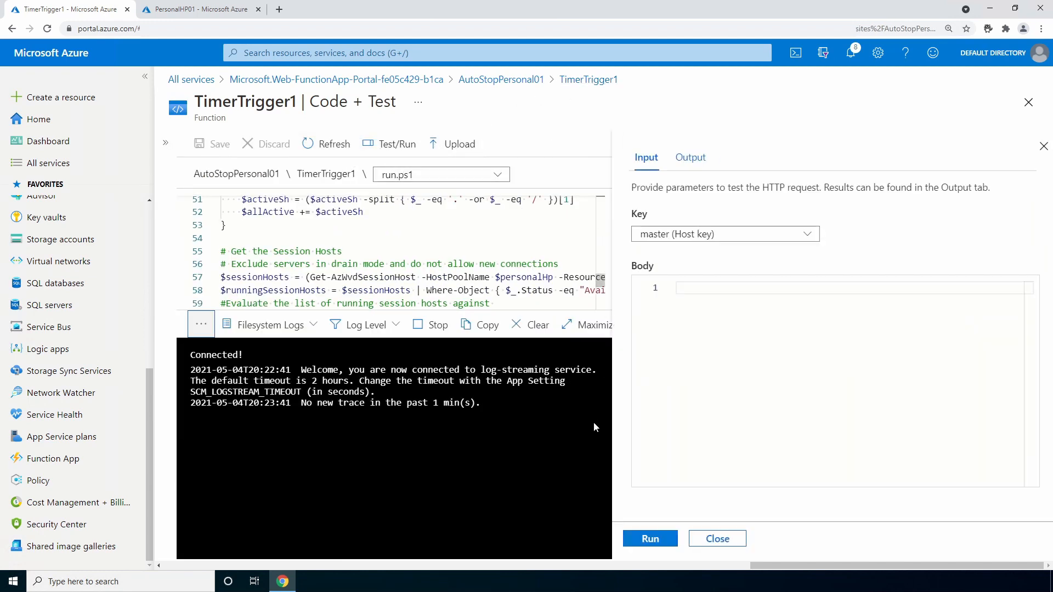
left_click(649, 537)
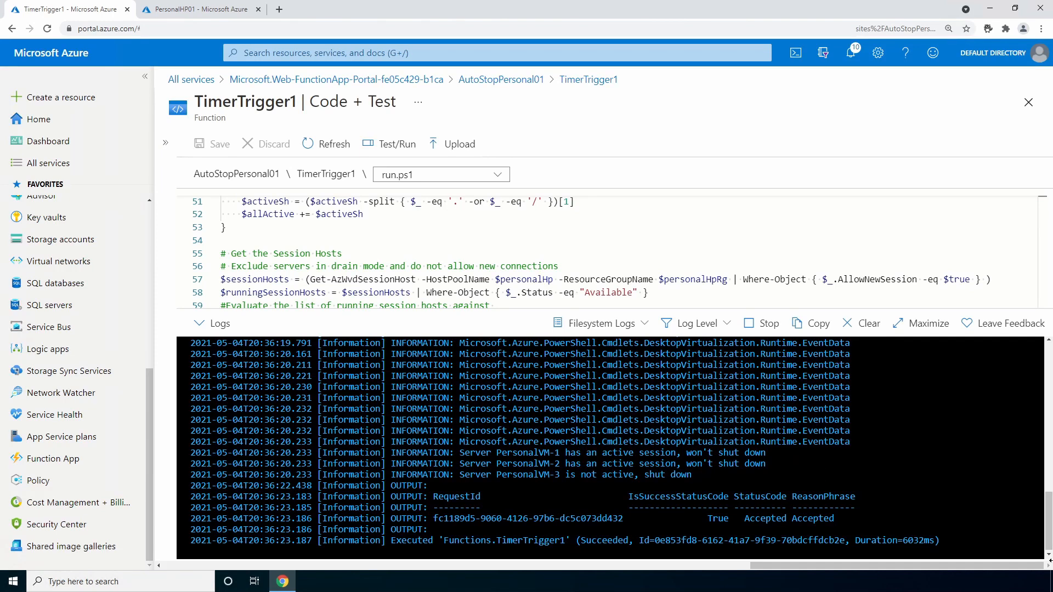
mouse_move(415, 106)
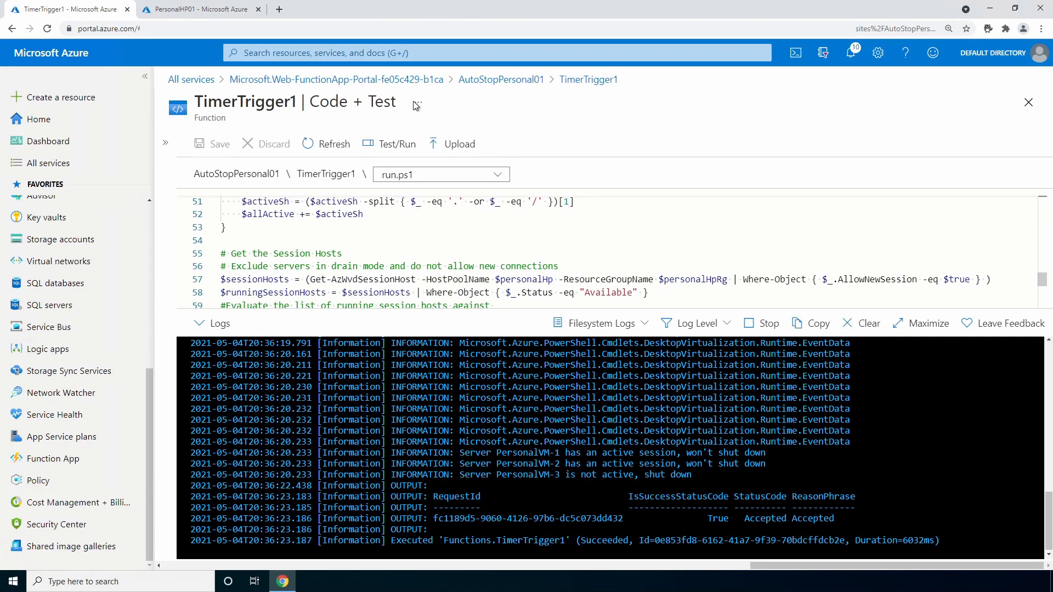
Refresh PersonalHP01 session hosts to see PersonalVM-3 shown as Unavailable.
left_click(198, 9)
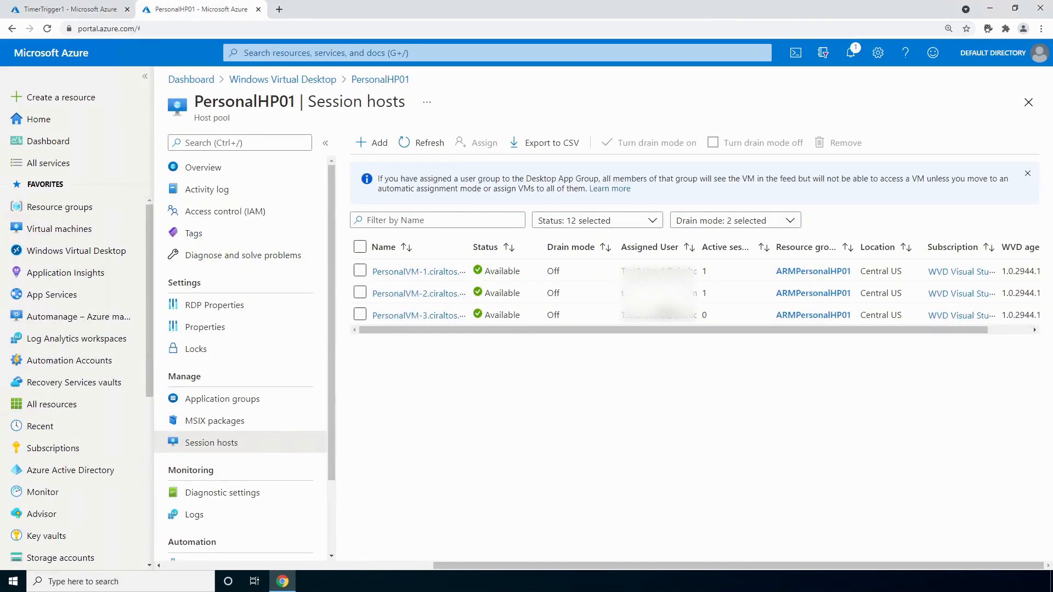
left_click(429, 142)
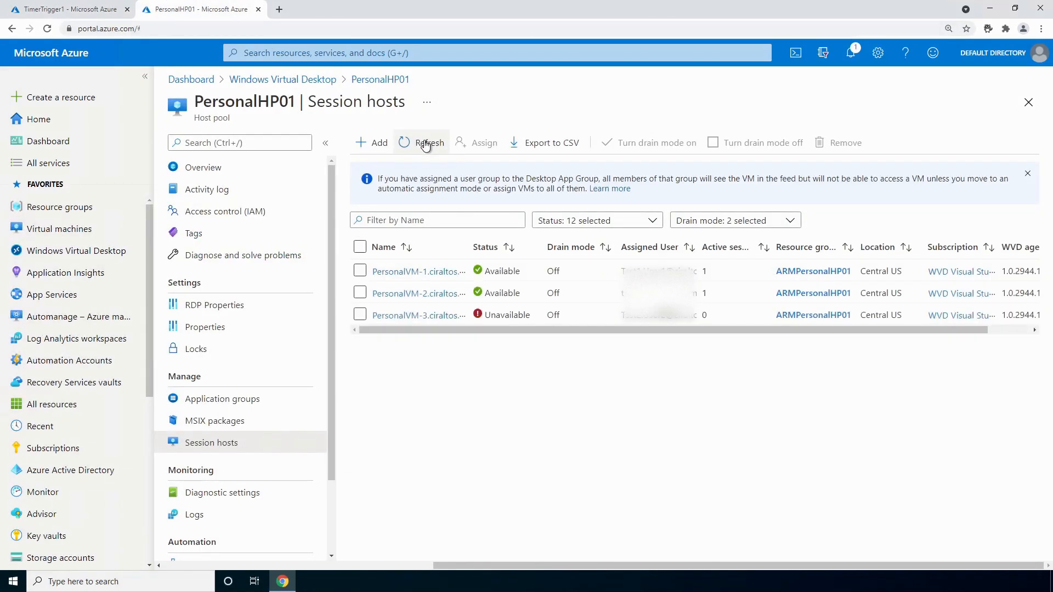